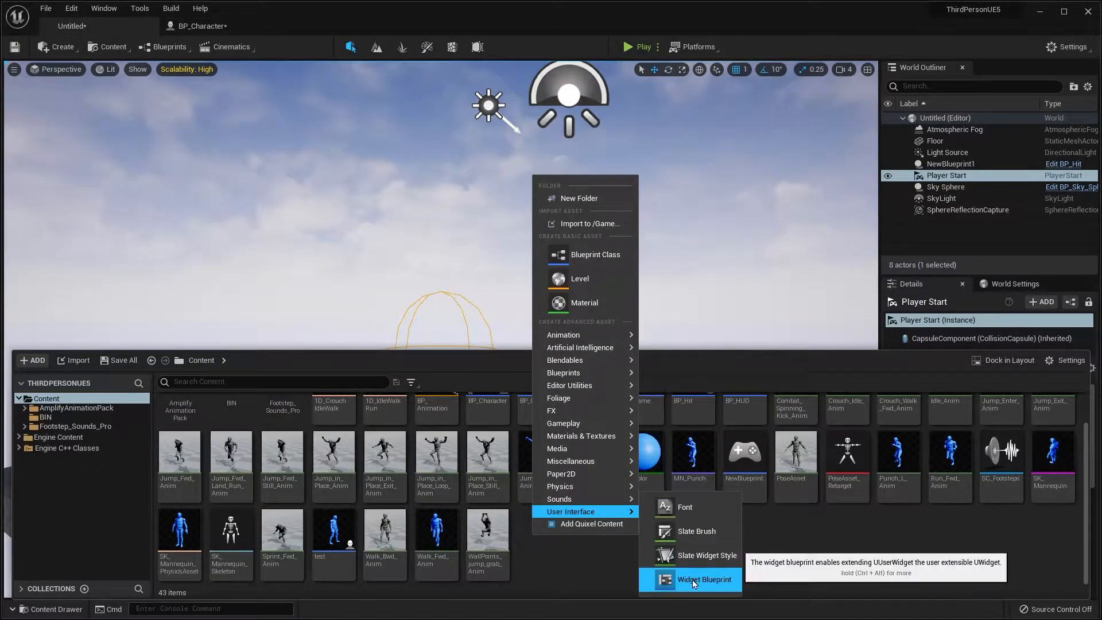
- Create a widget blueprint named WG_HUD and open it in the widget designer
left_click(703, 580)
type("WG_HUD")
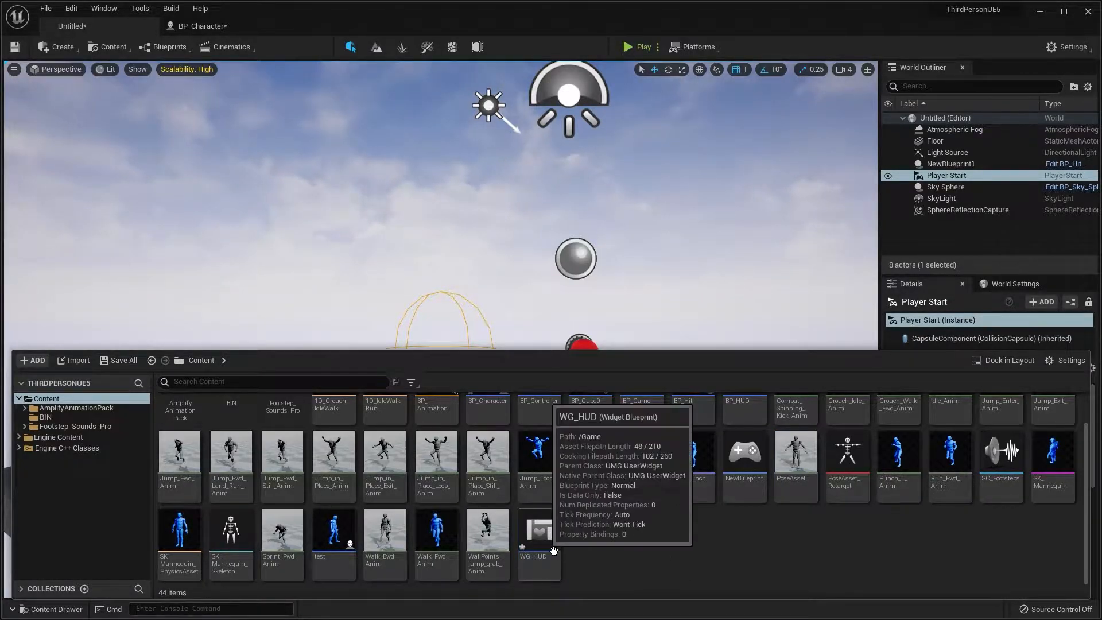
double_click(539, 531)
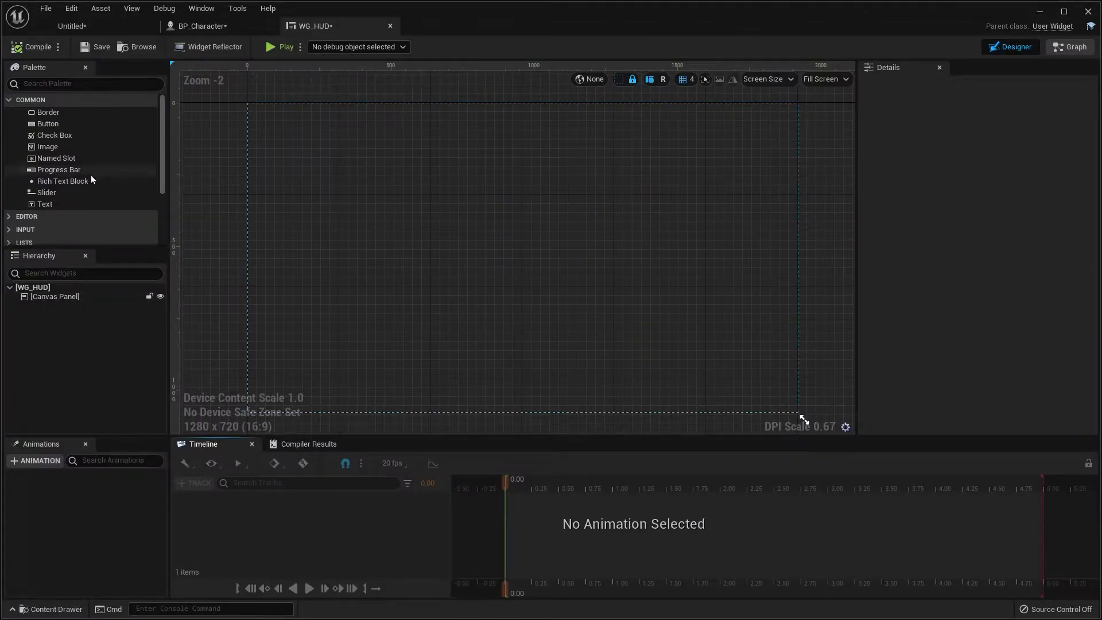
mouse_move(61, 154)
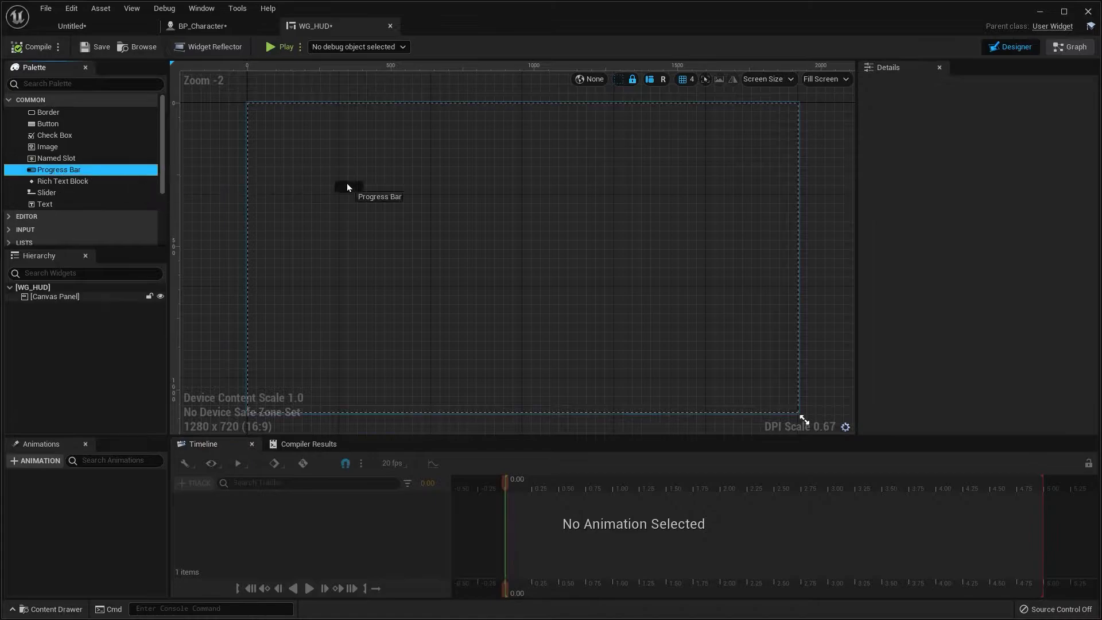
- Place a progress bar on the canvas and resize it into a wide bar near the top-left
left_click_drag(59, 169, 392, 147)
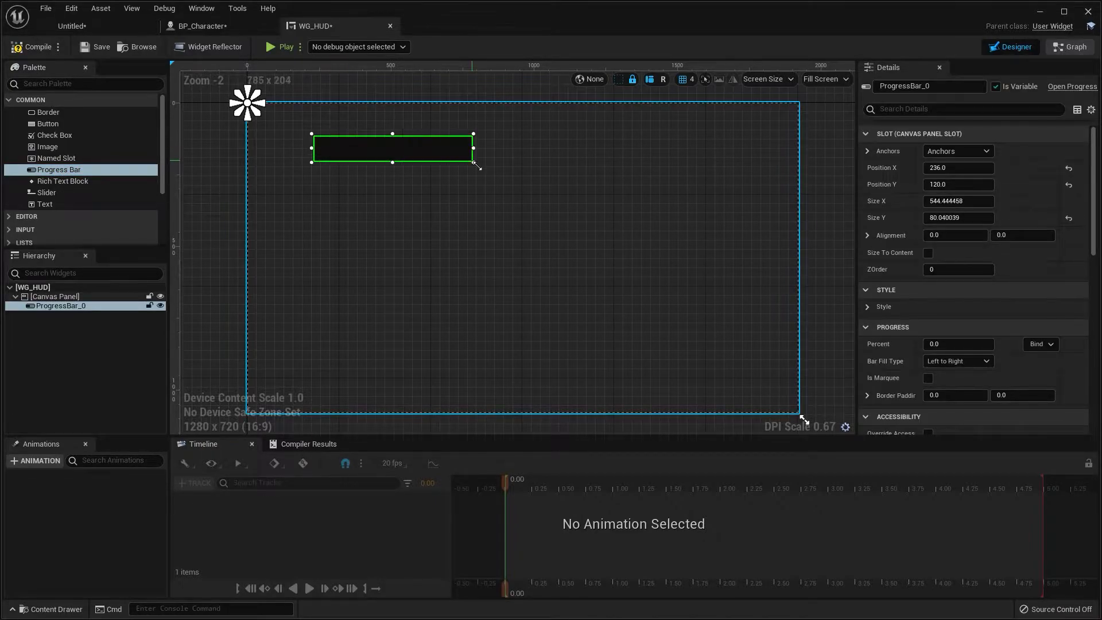
left_click_drag(473, 163, 429, 153)
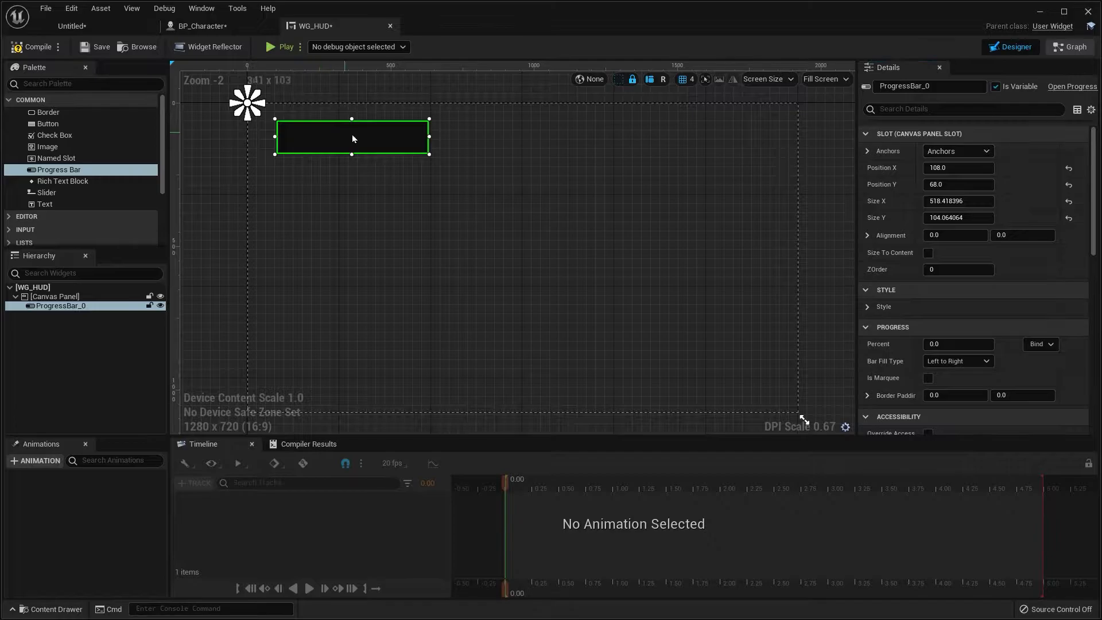
mouse_move(959, 201)
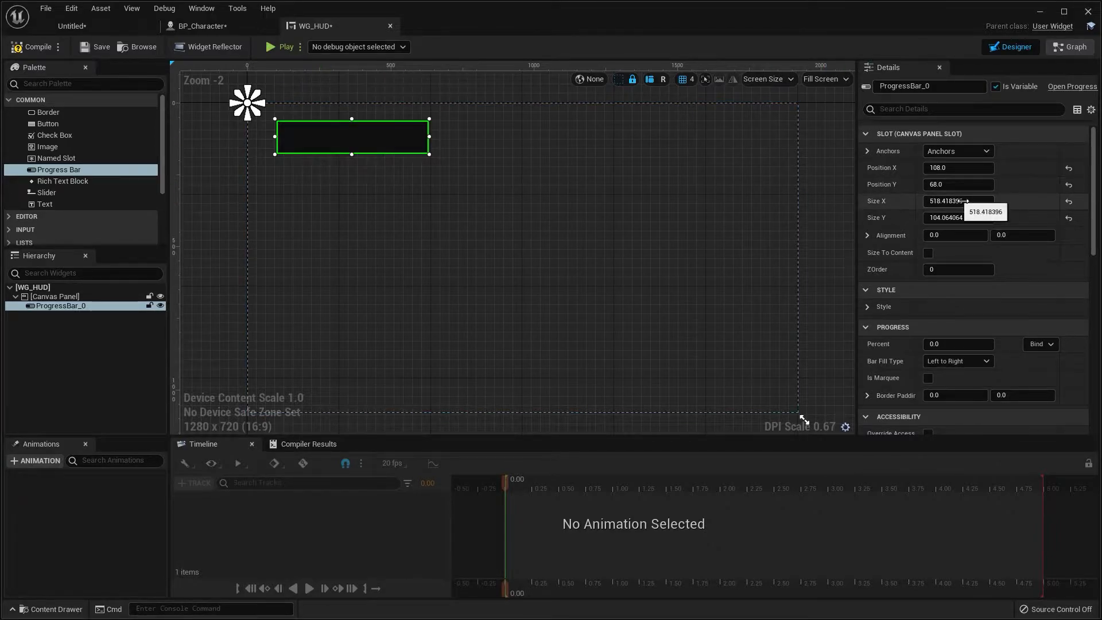
- Set the progress bar's Percent to 0.5 and its fill colour to green
scroll("down", 3)
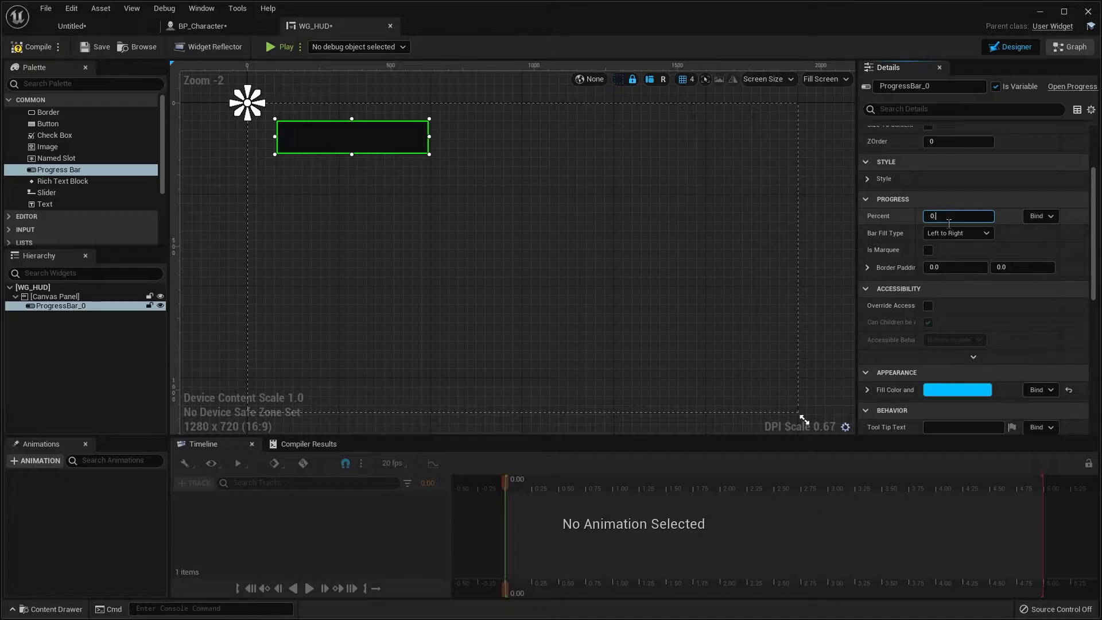
type("0.5")
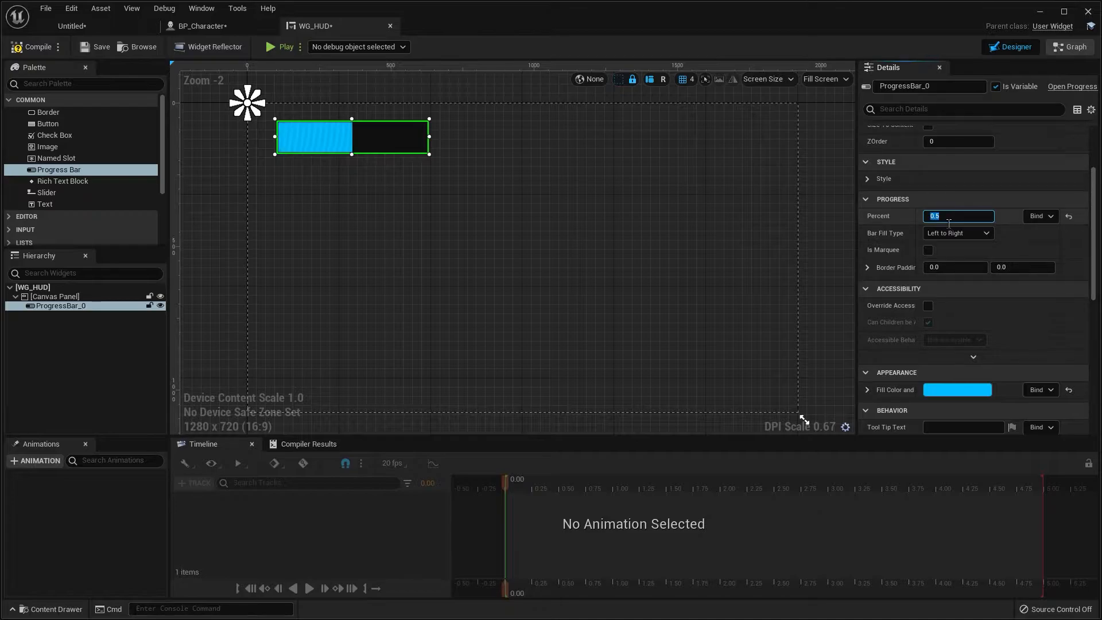
left_click(957, 390)
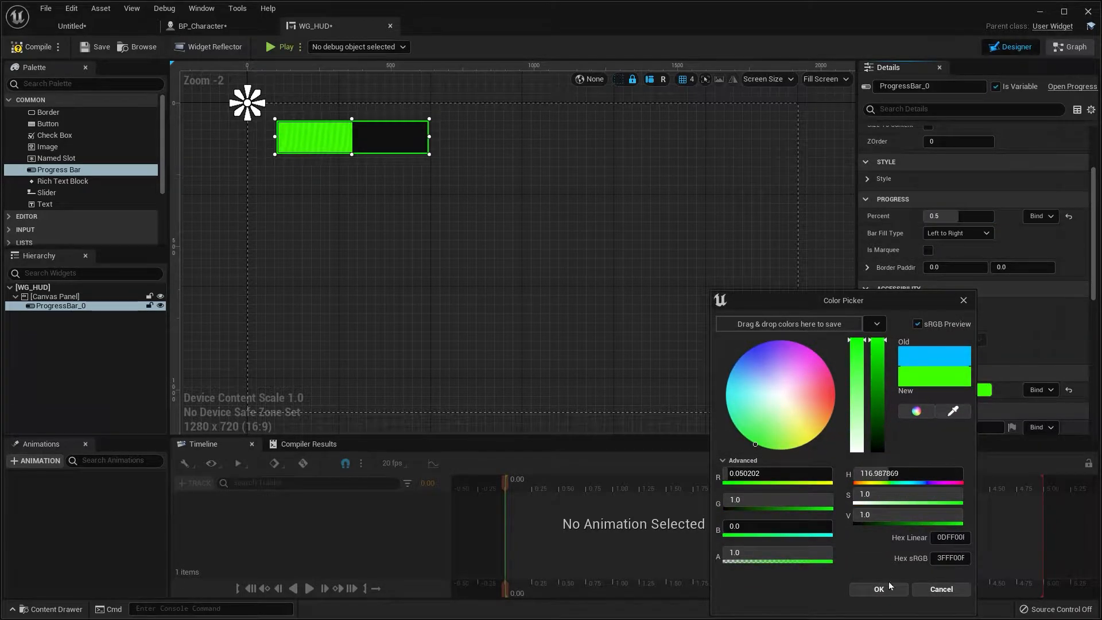
left_click(878, 589)
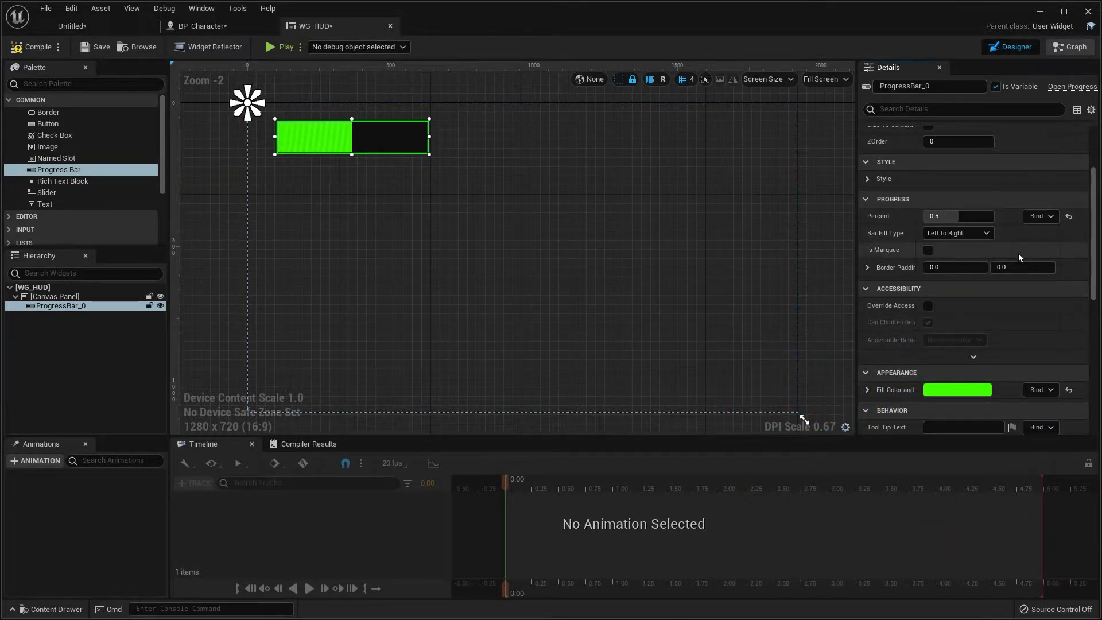
mouse_move(1050, 219)
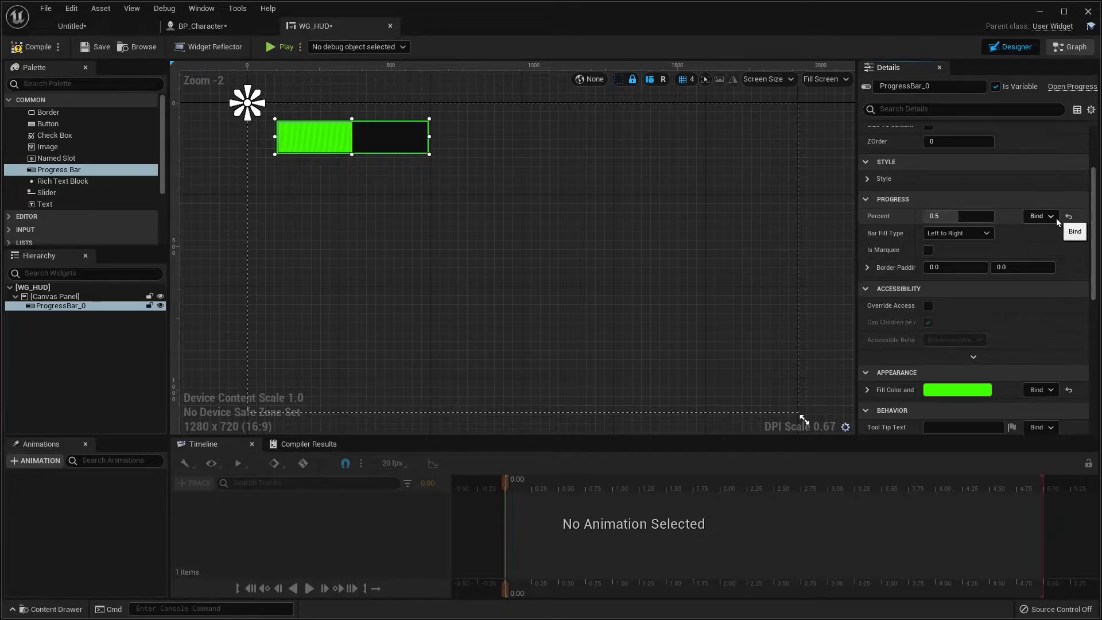
mouse_move(1047, 223)
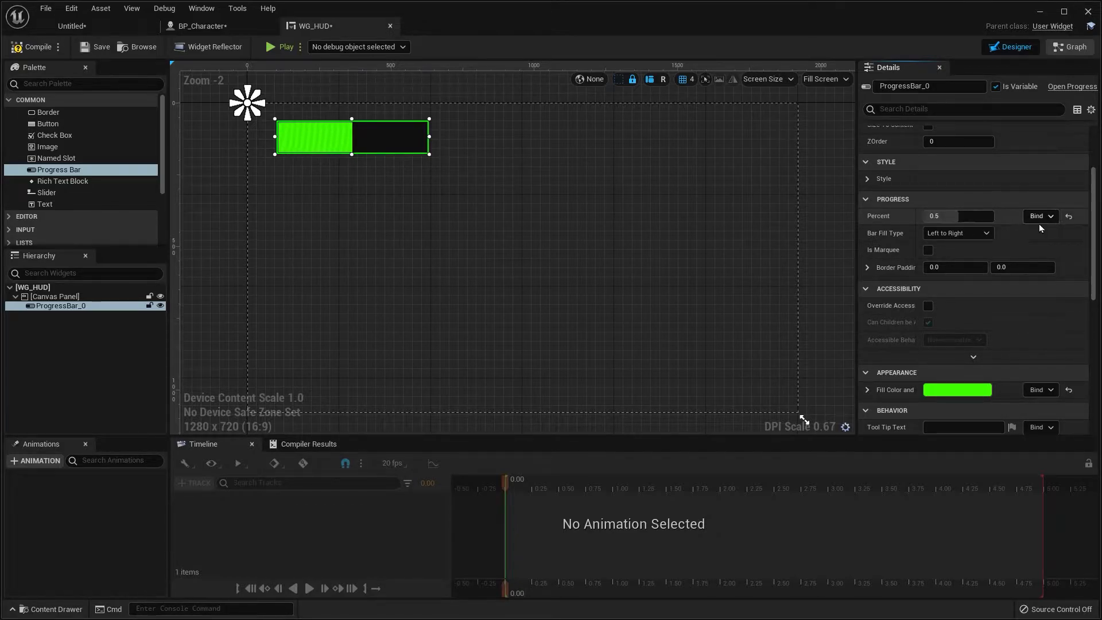
- Bind Percent to a new GetPercent_0 function, check the Designer, then select its return node
left_click(1040, 216)
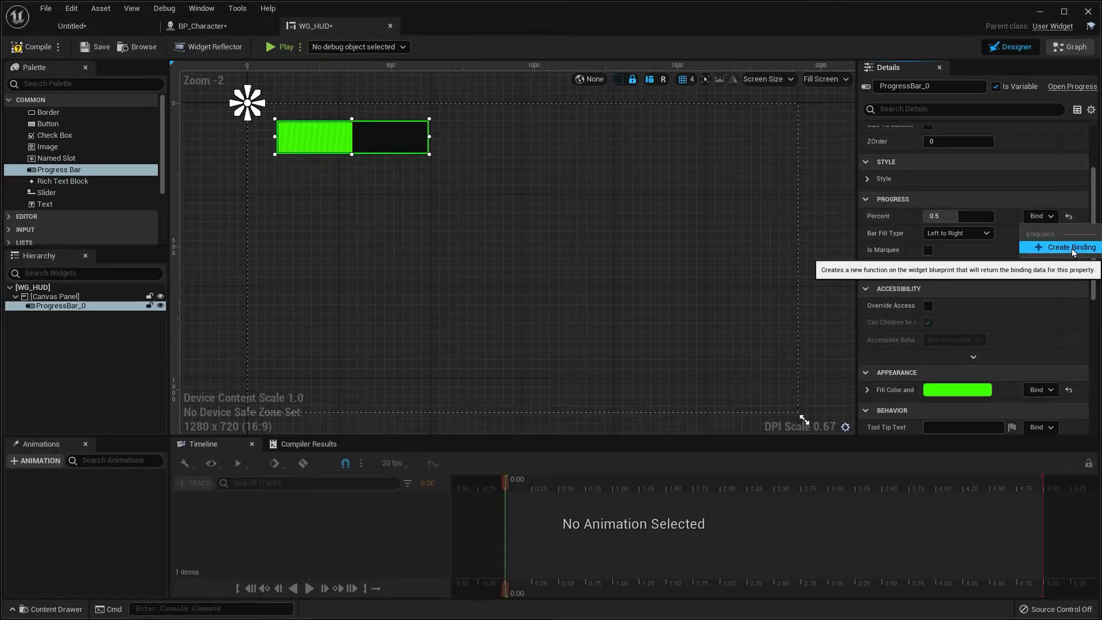
left_click(1065, 248)
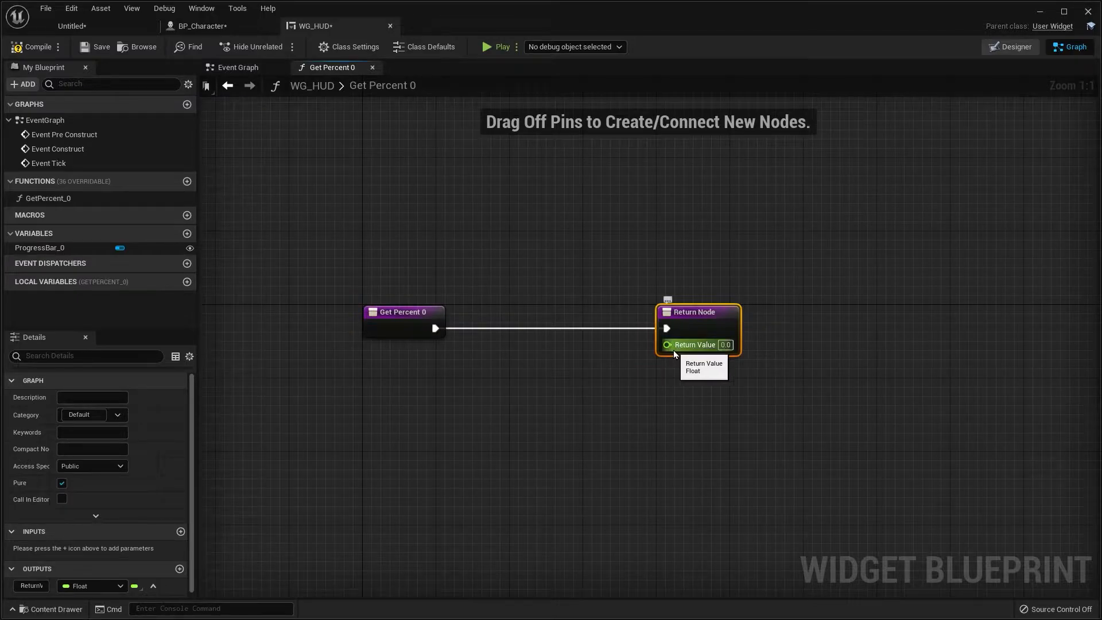
mouse_move(712, 317)
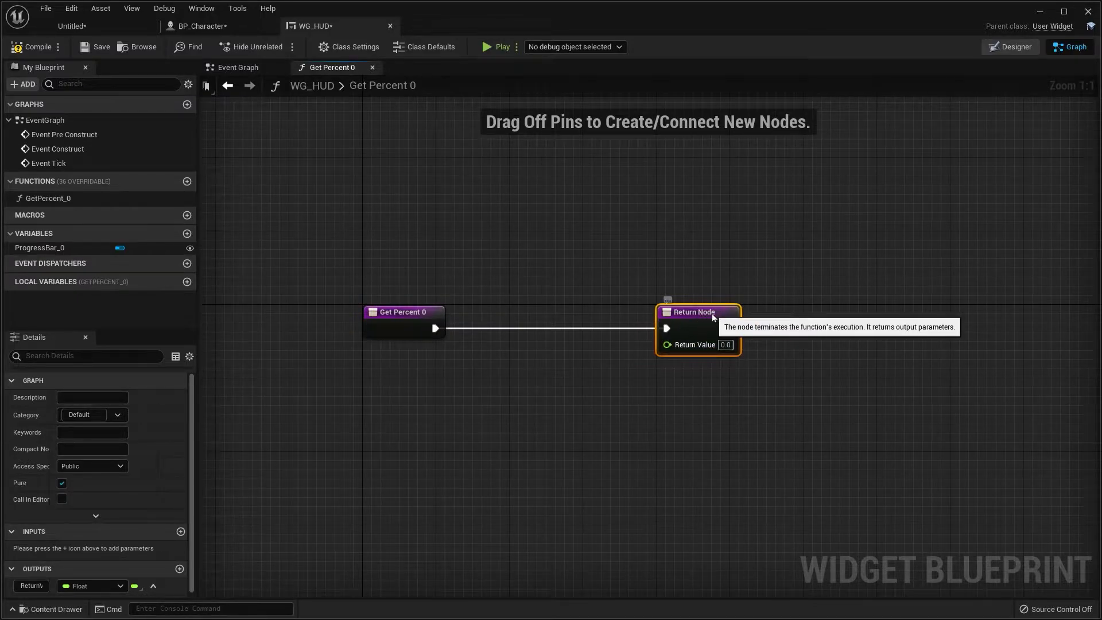
mouse_move(346, 127)
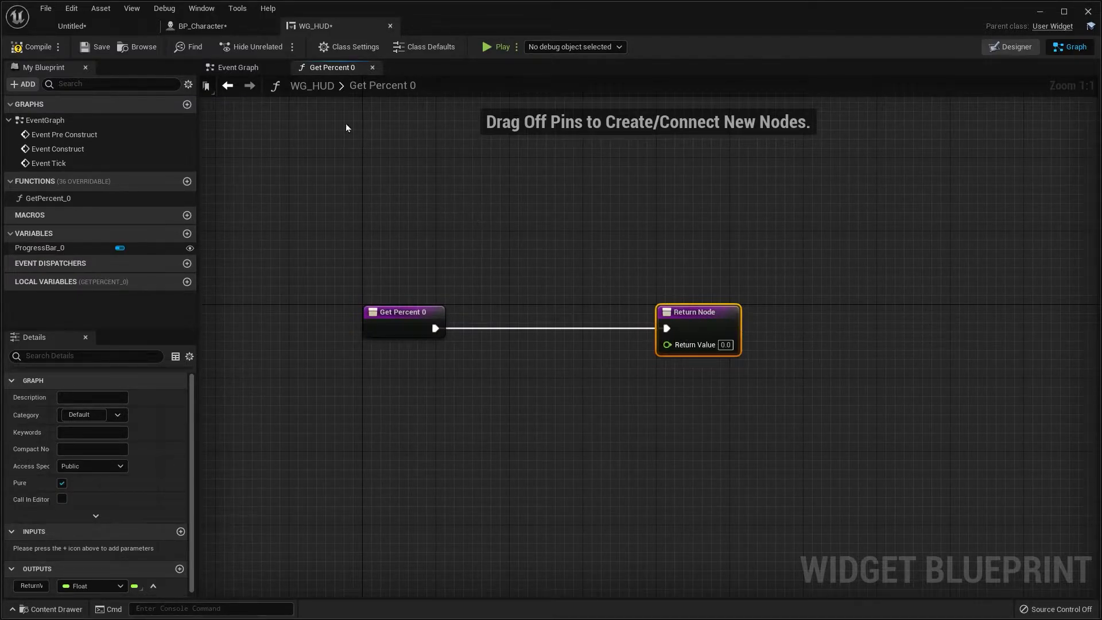
left_click(1011, 47)
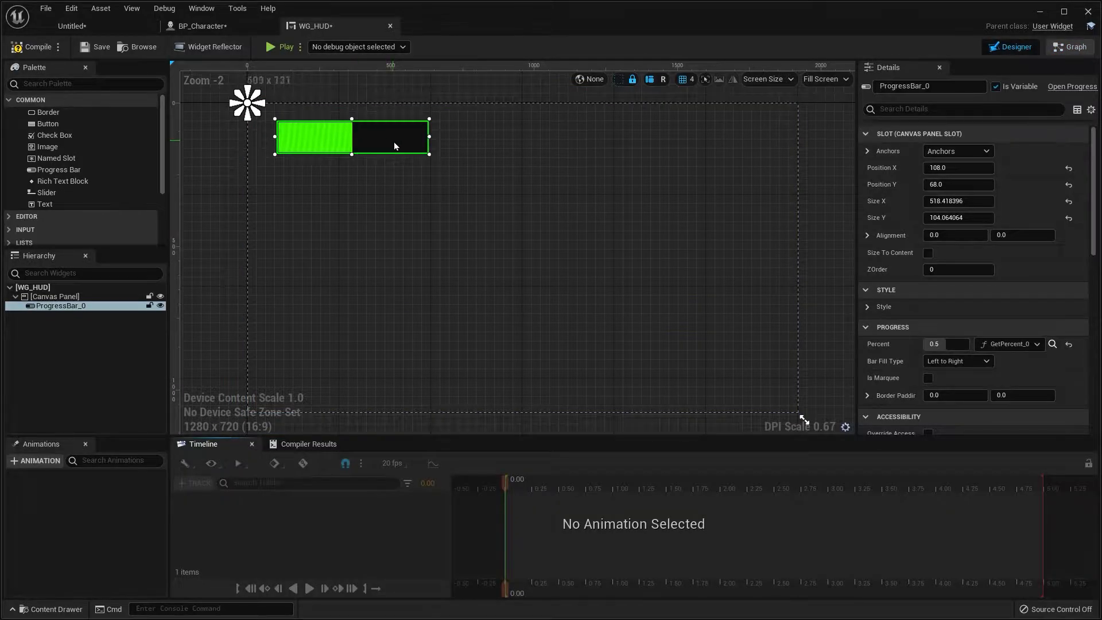
mouse_move(948, 344)
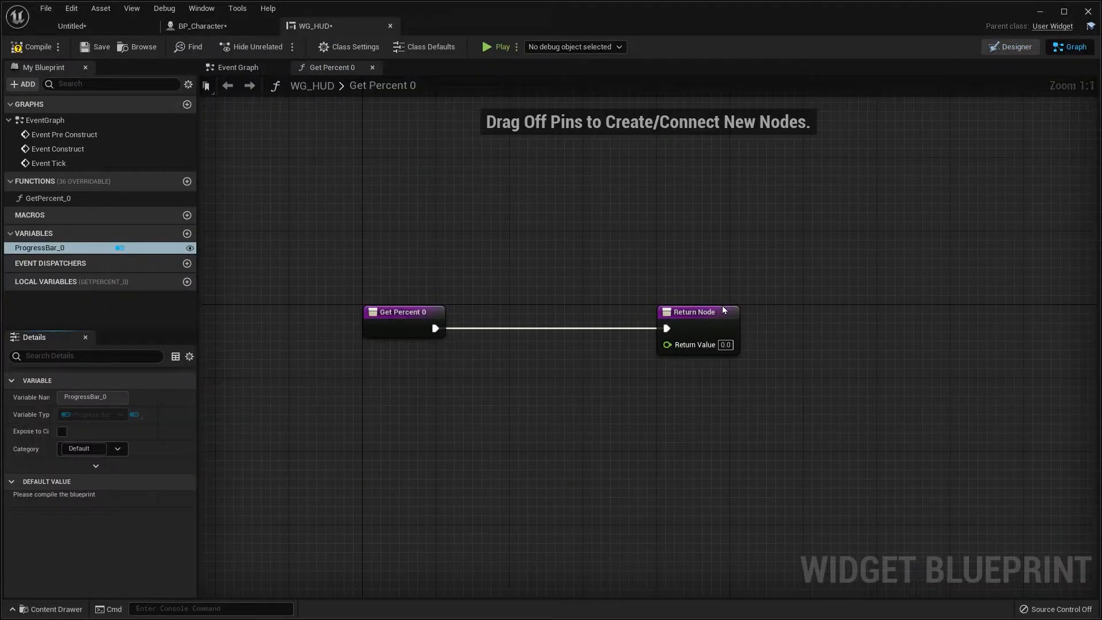
left_click(696, 311)
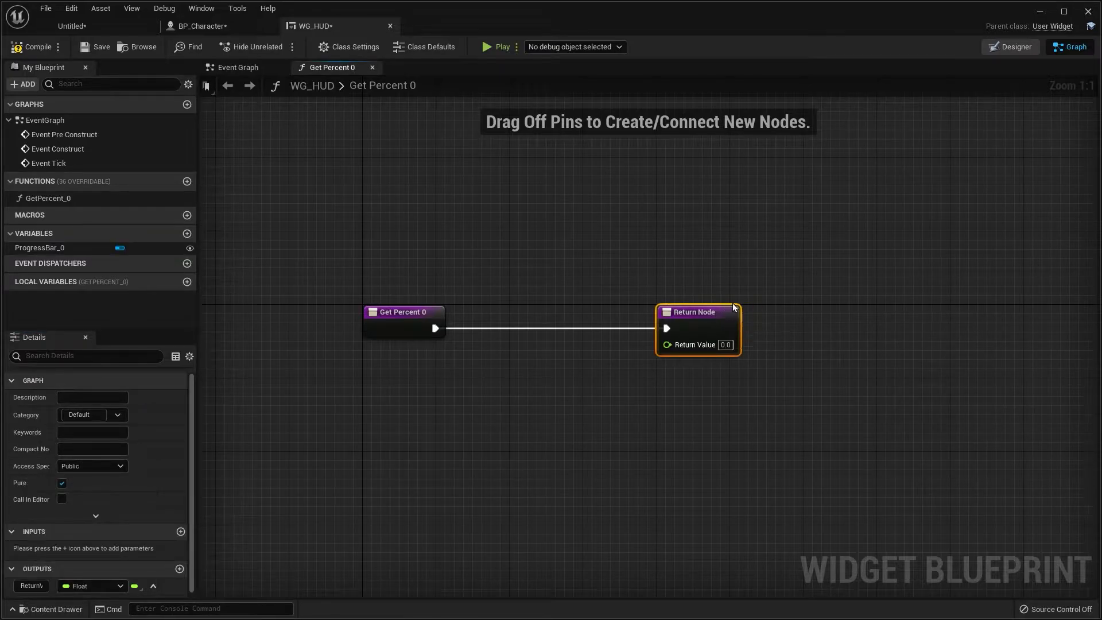
mouse_move(204, 25)
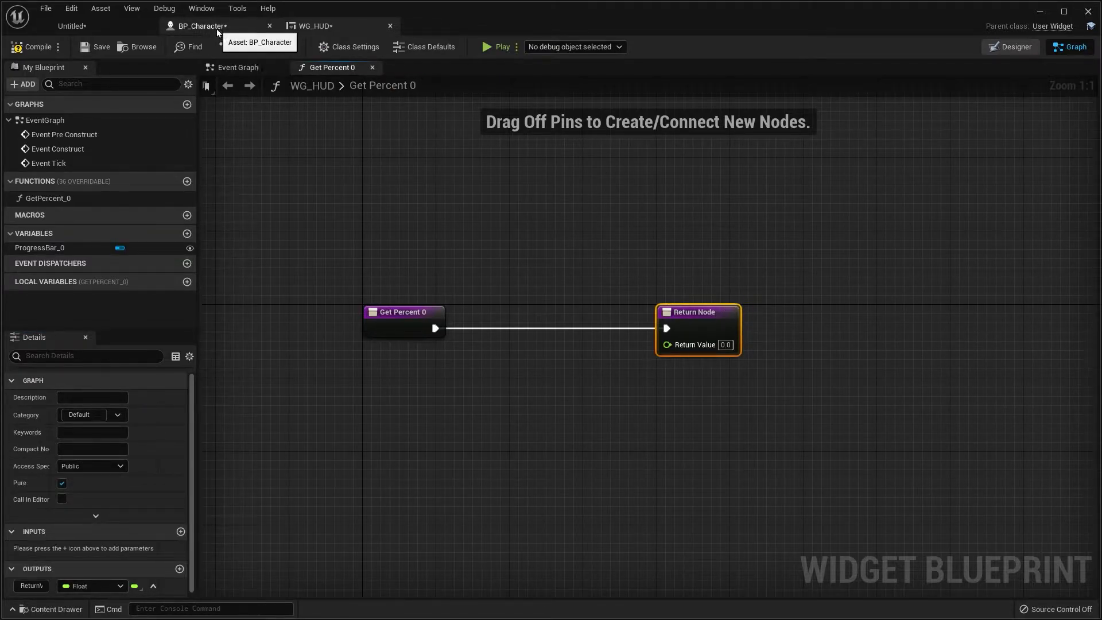
- In BP_Character, inspect the Health float variable and its default value of 100
left_click(204, 26)
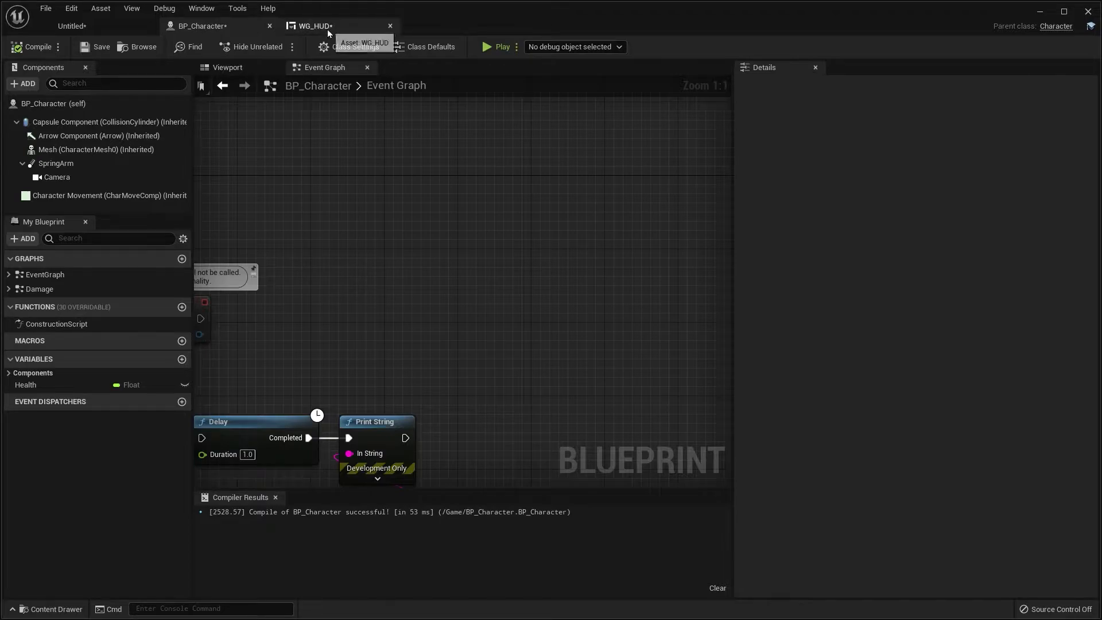
mouse_move(204, 26)
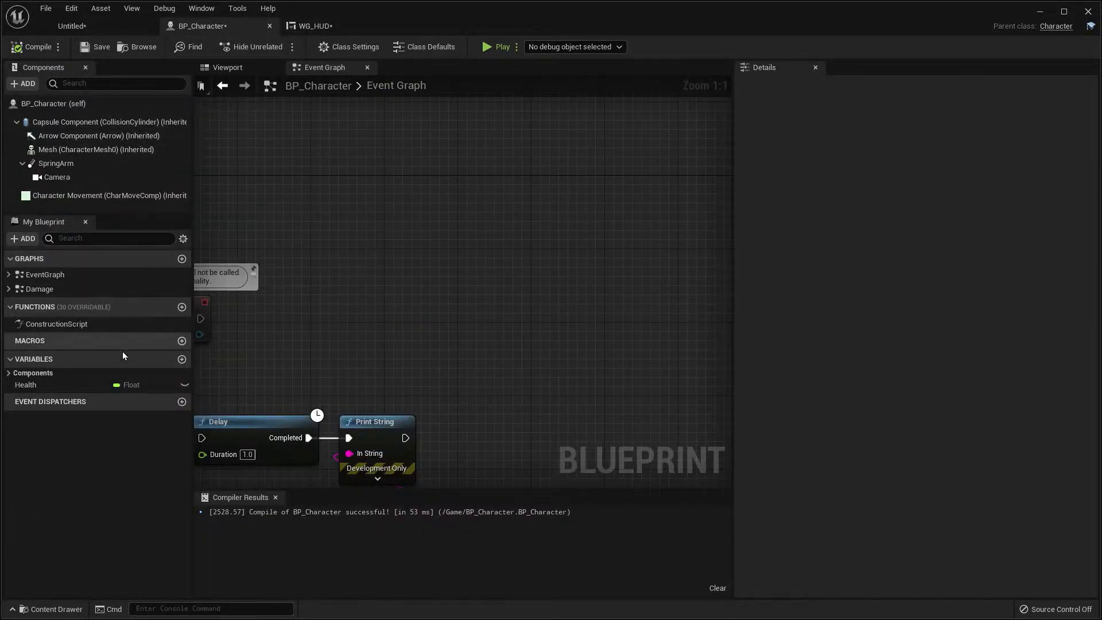
mouse_move(147, 374)
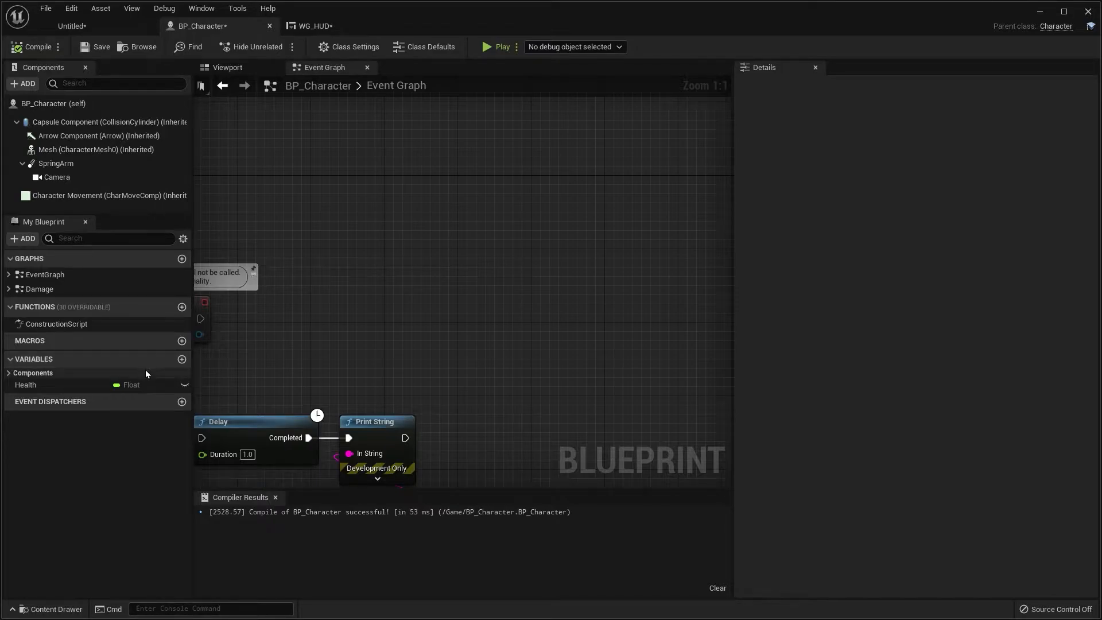
left_click(25, 385)
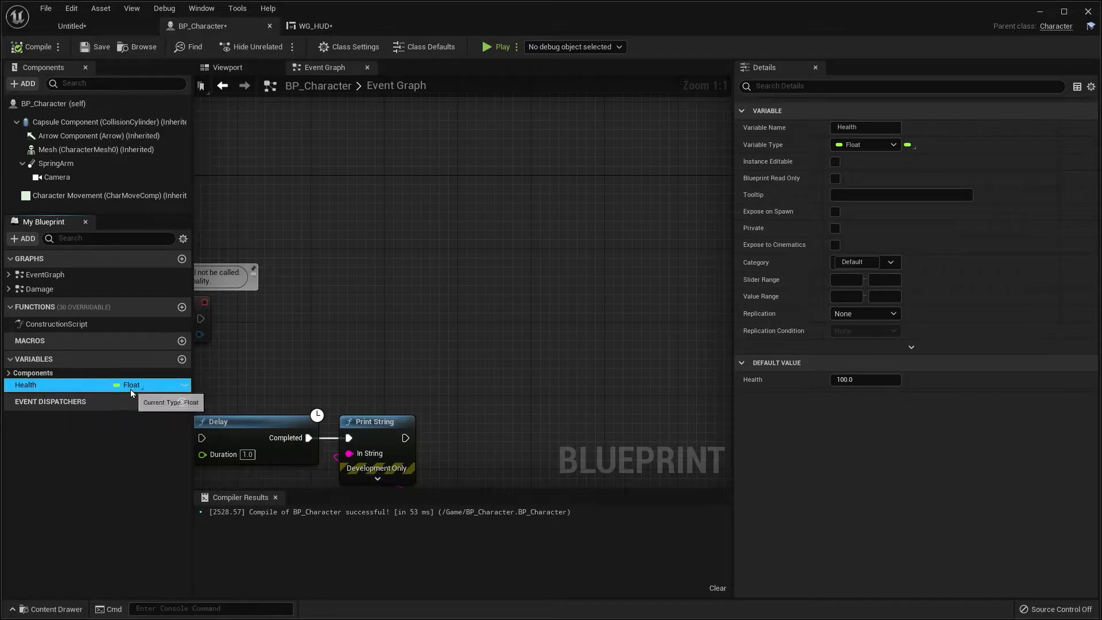
mouse_move(120, 396)
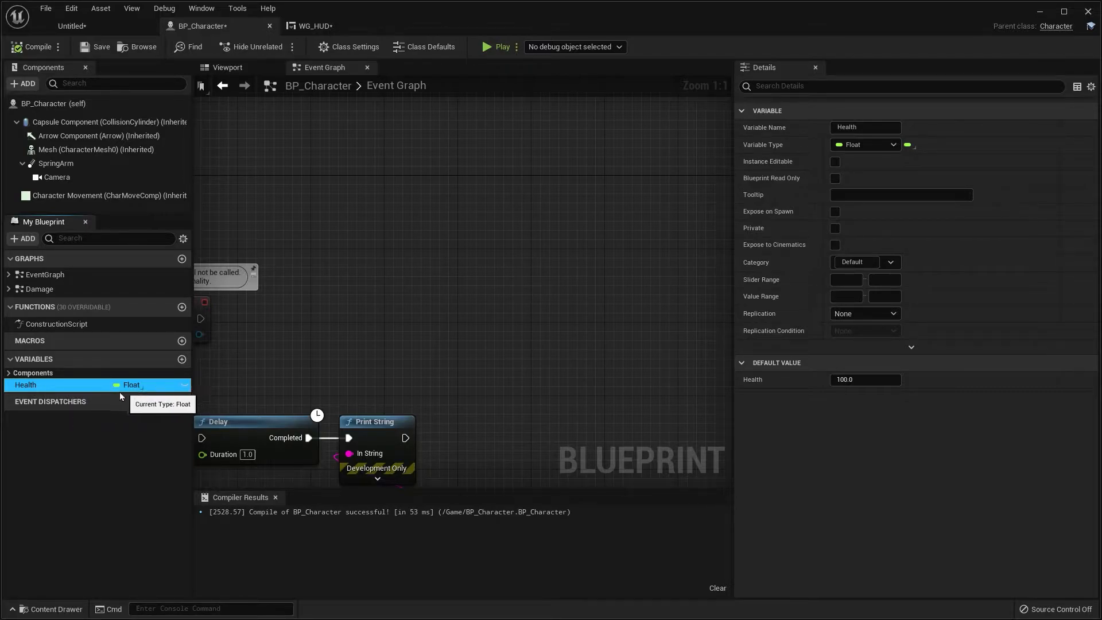
mouse_move(95, 400)
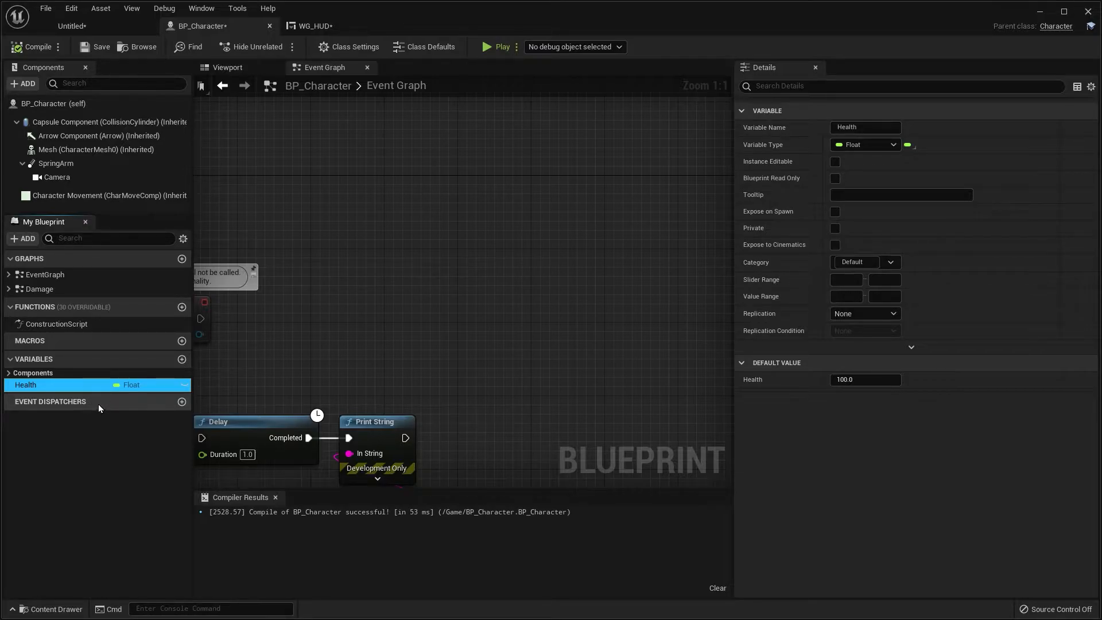
mouse_move(42, 391)
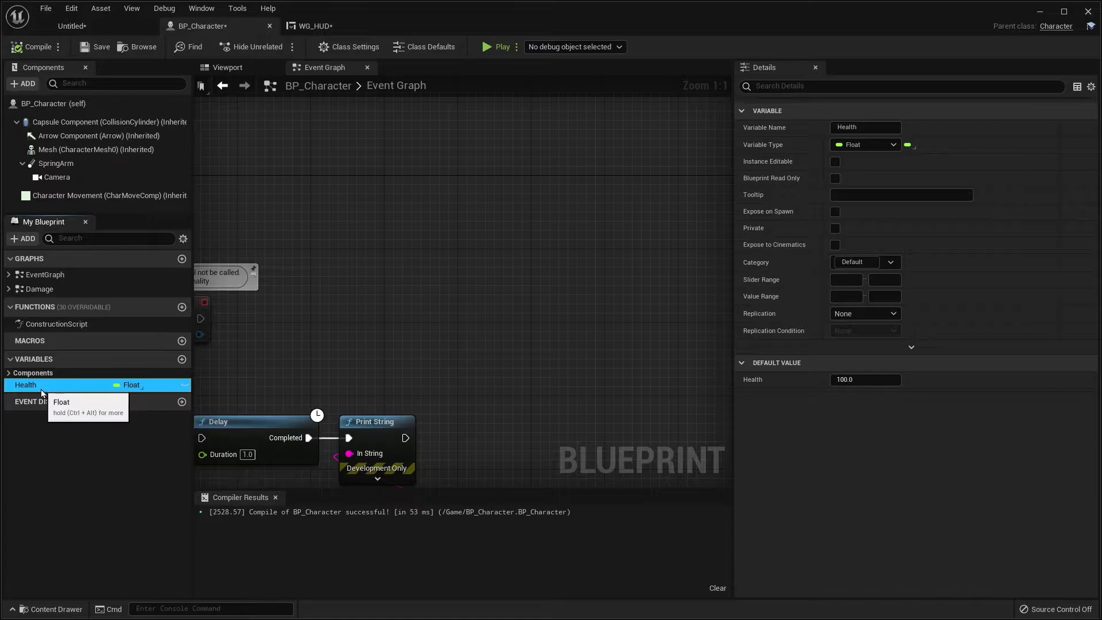
mouse_move(129, 392)
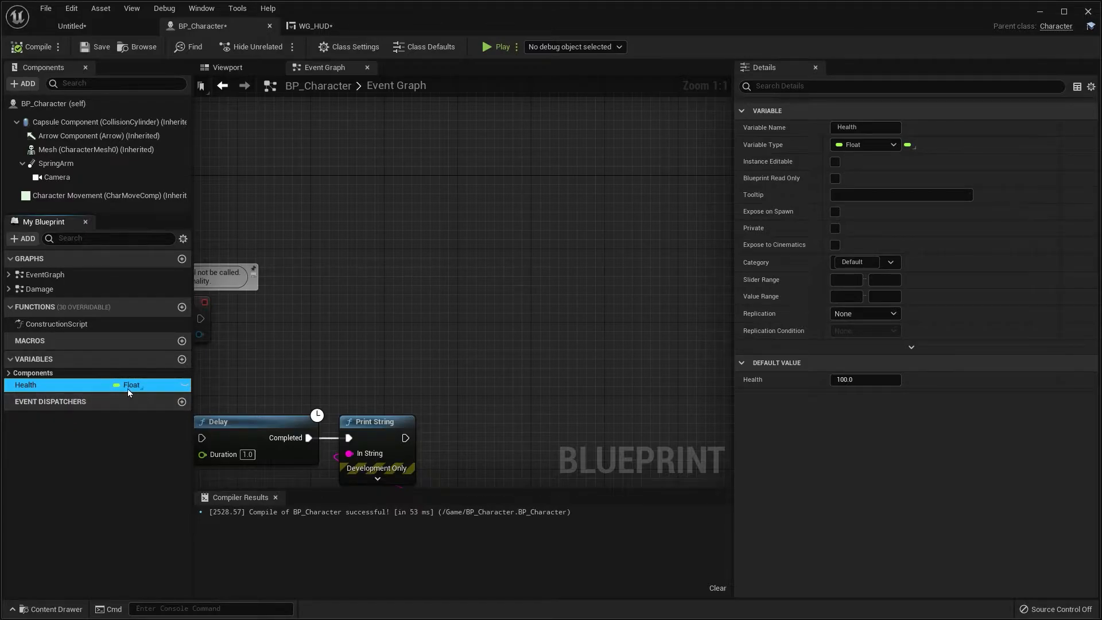
mouse_move(865, 379)
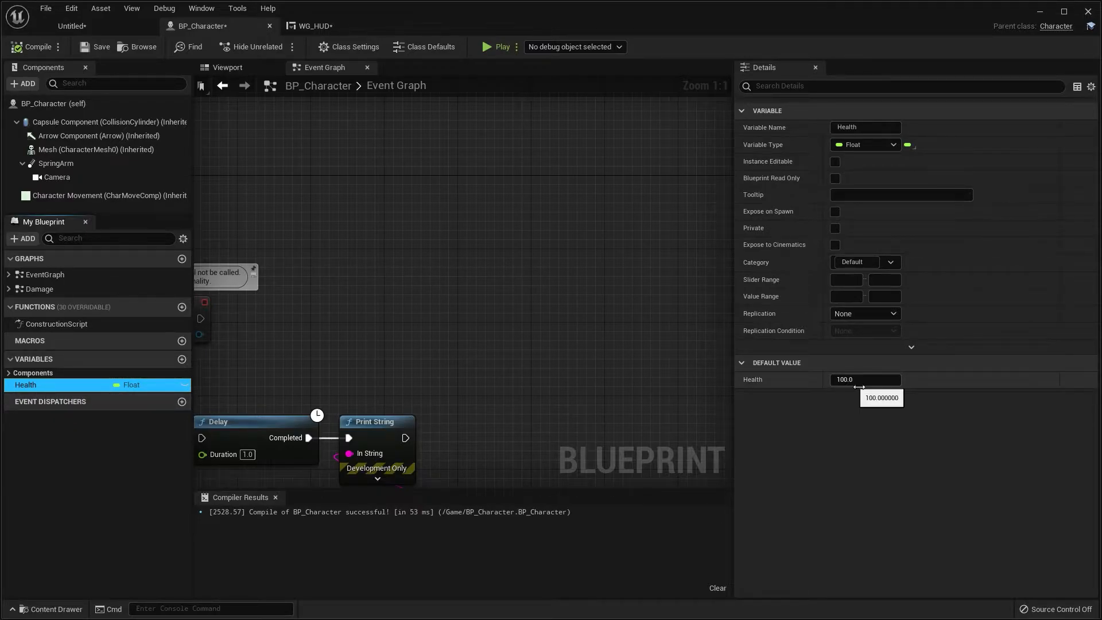
mouse_move(331, 177)
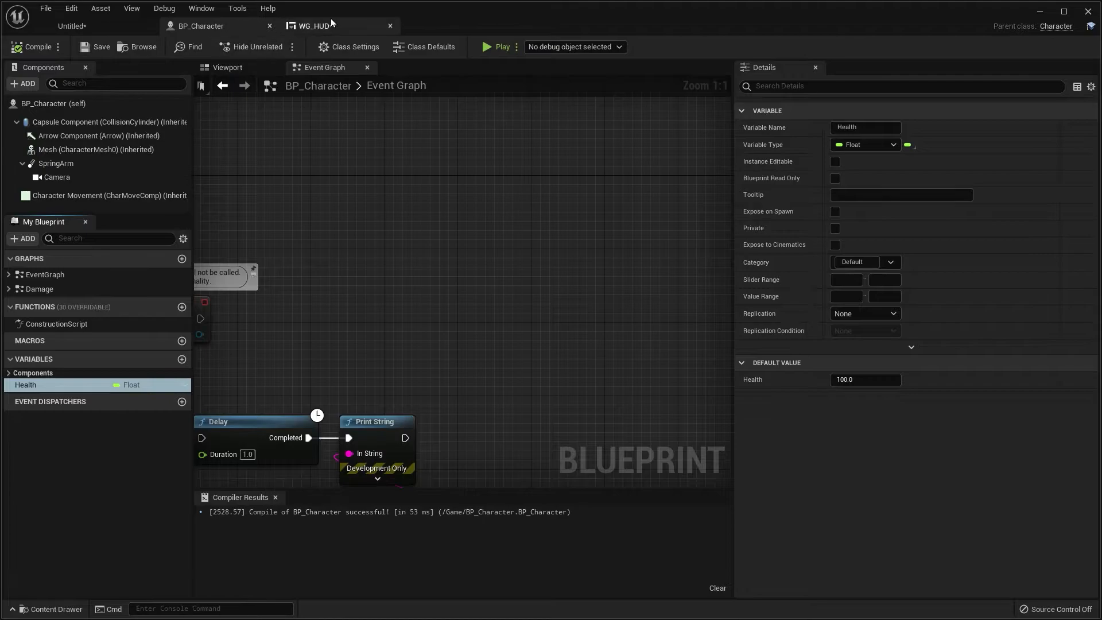
- Switch to WG_HUD, save it, and bring up its Event Graph
left_click(313, 26)
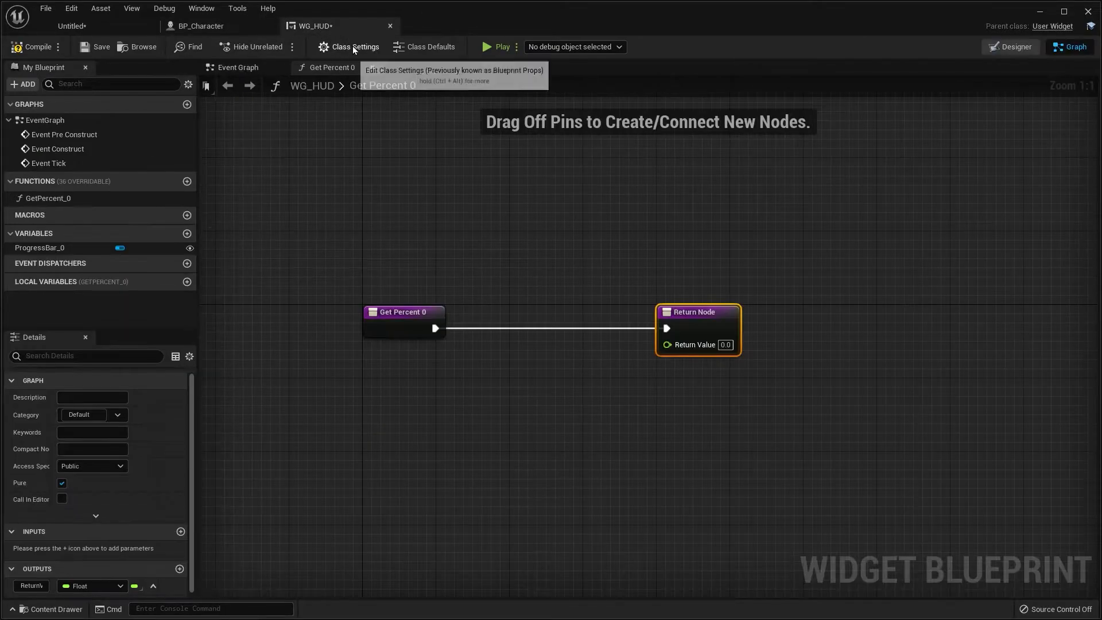
left_click(38, 47)
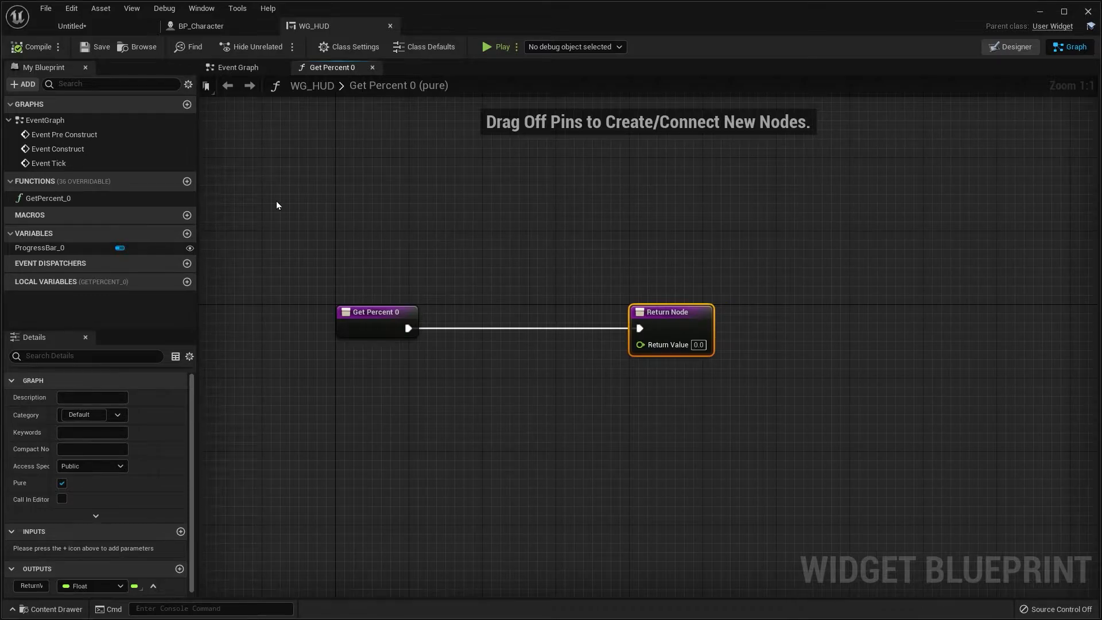
mouse_move(181, 246)
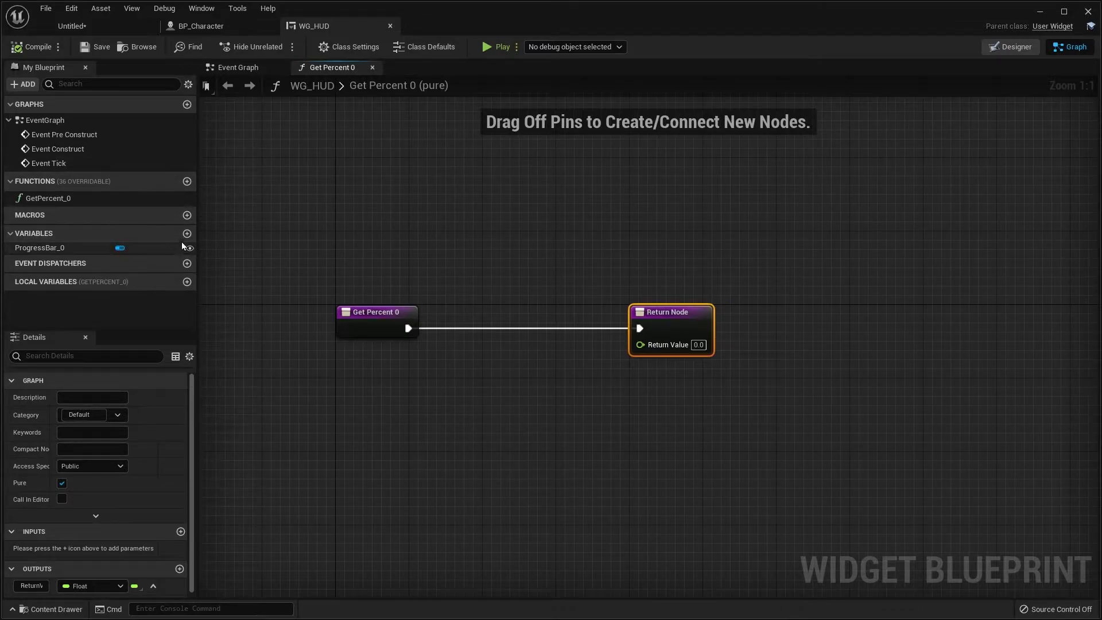
left_click(238, 66)
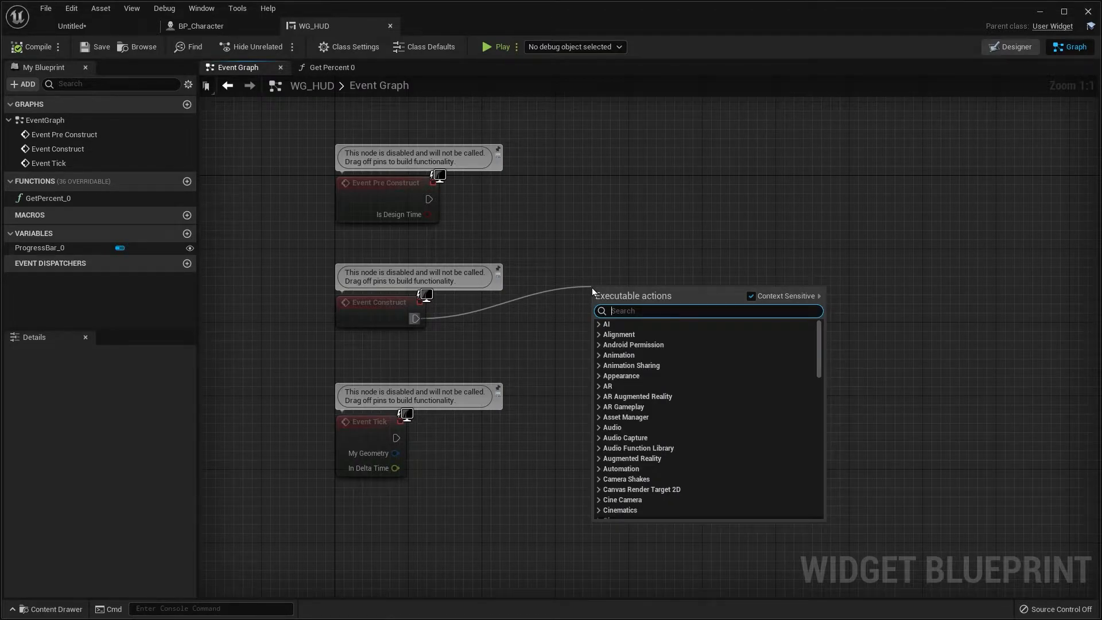
- After Event Construct, add an Is Valid check fed by Get Player Pawn
type("valid")
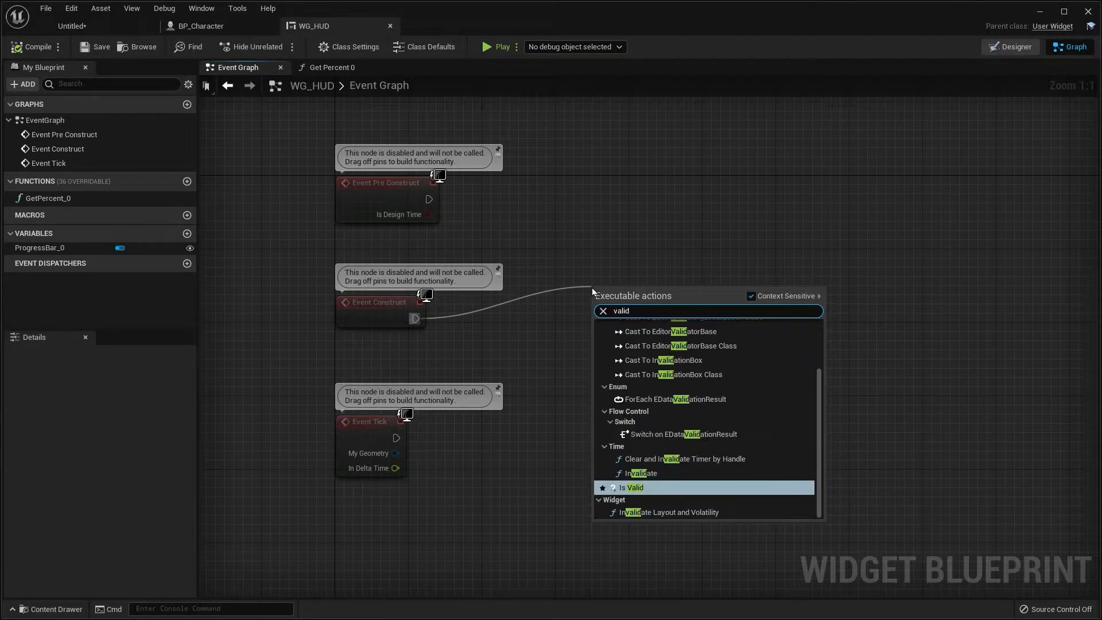
left_click(632, 488)
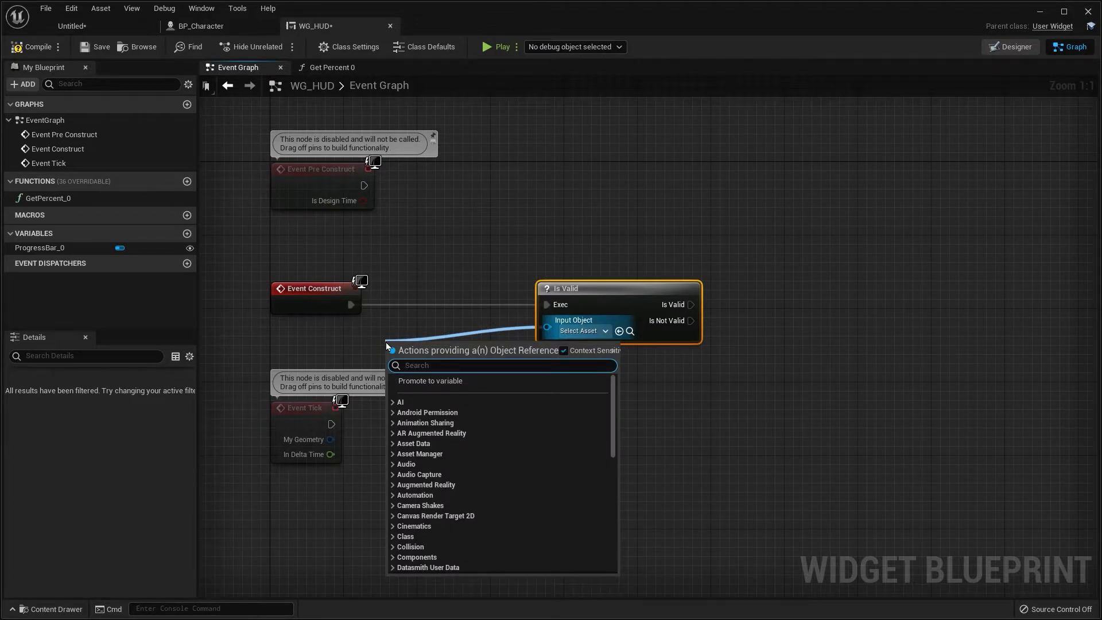
type("get")
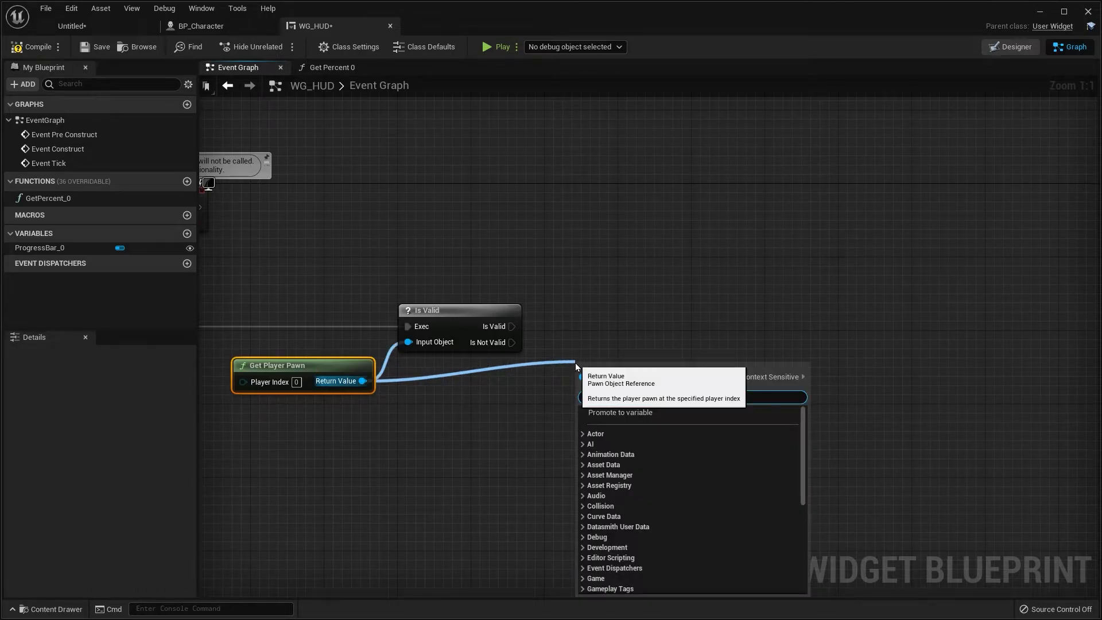
scroll("down", 3)
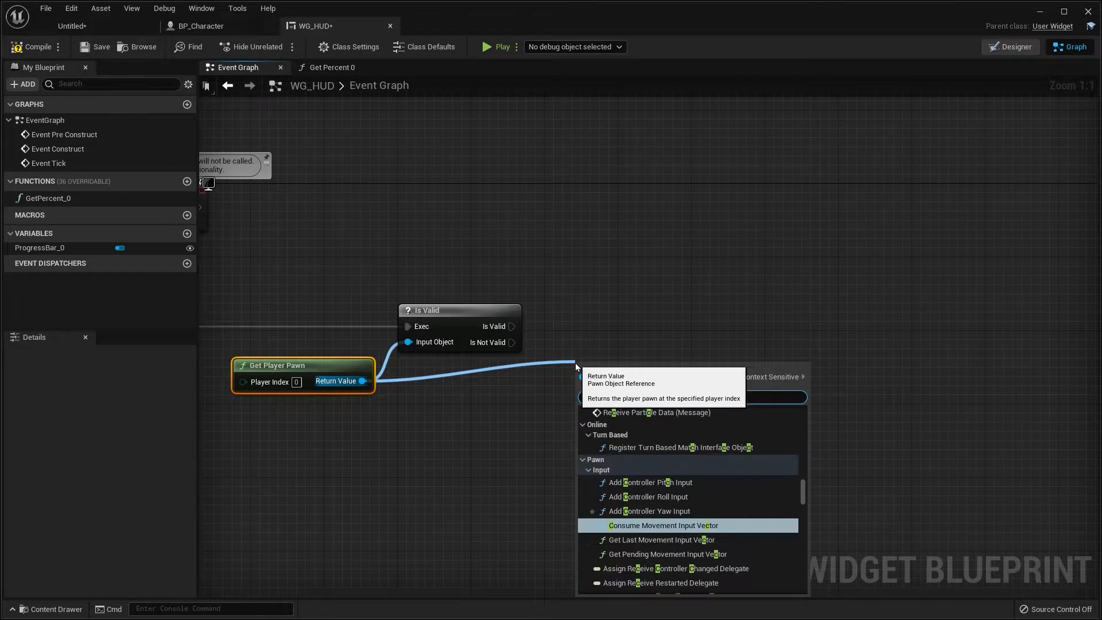
- Cast the player pawn to BP_Character and promote As BP Character to a variable
type("cast to")
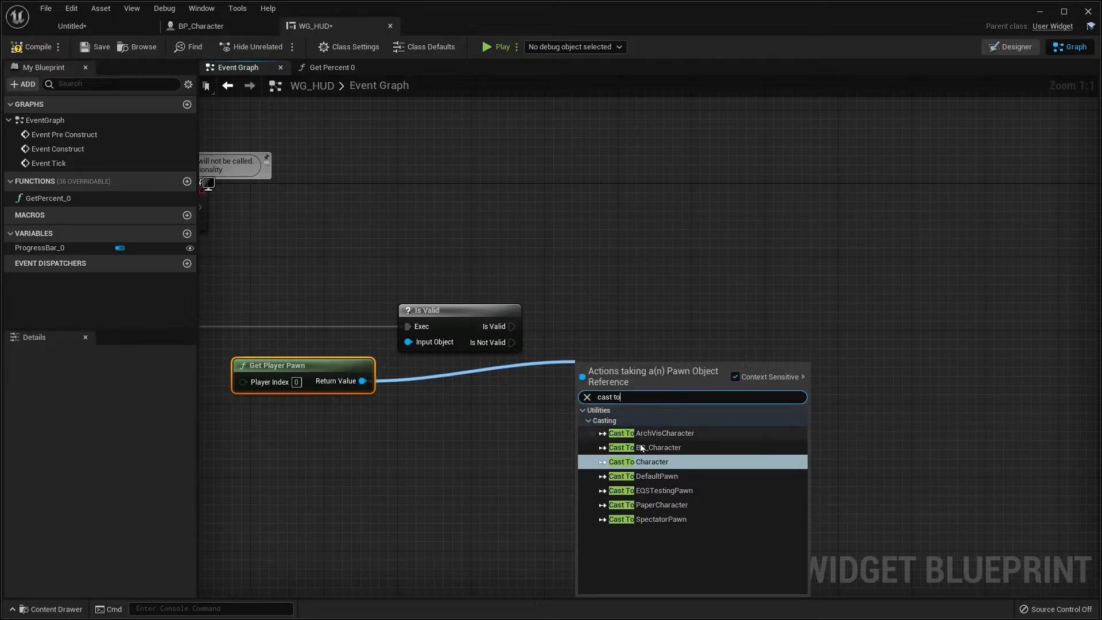
mouse_move(644, 448)
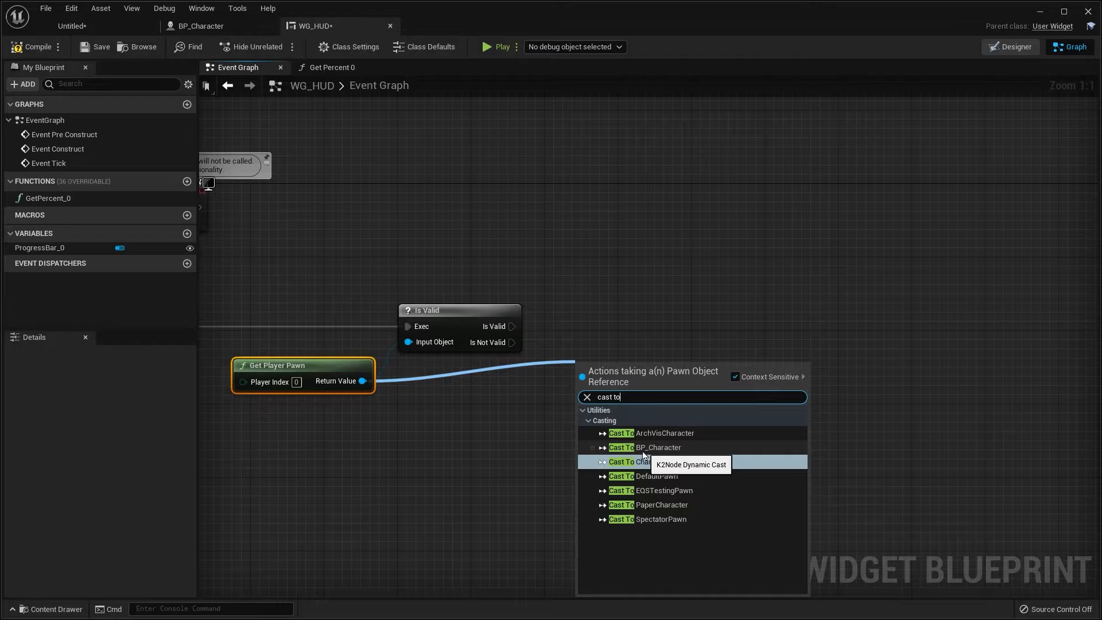
left_click(646, 447)
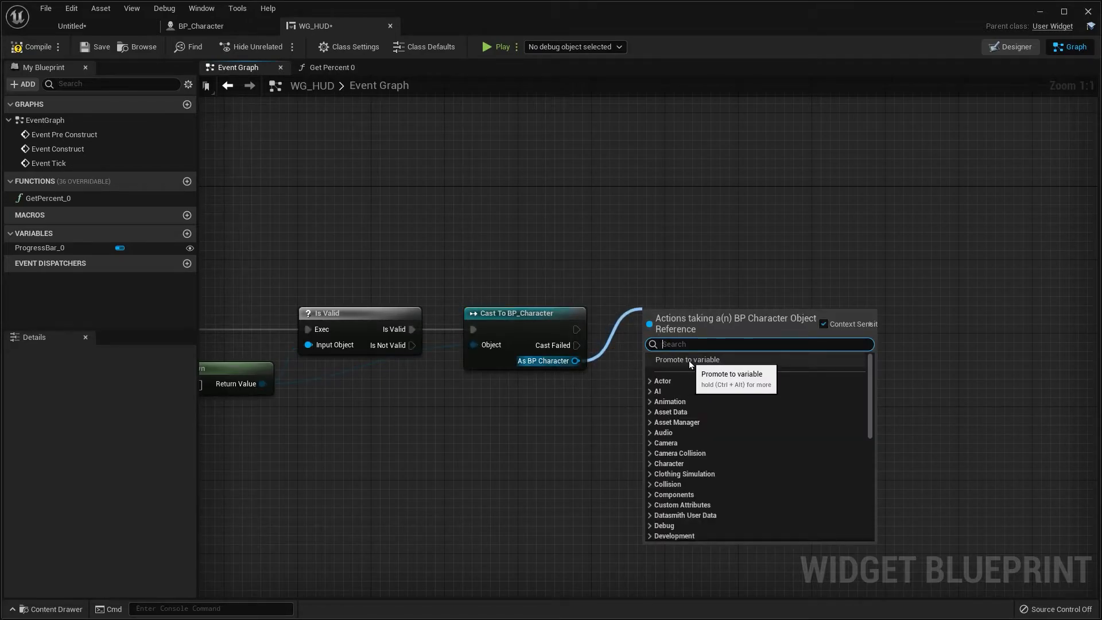
left_click(686, 359)
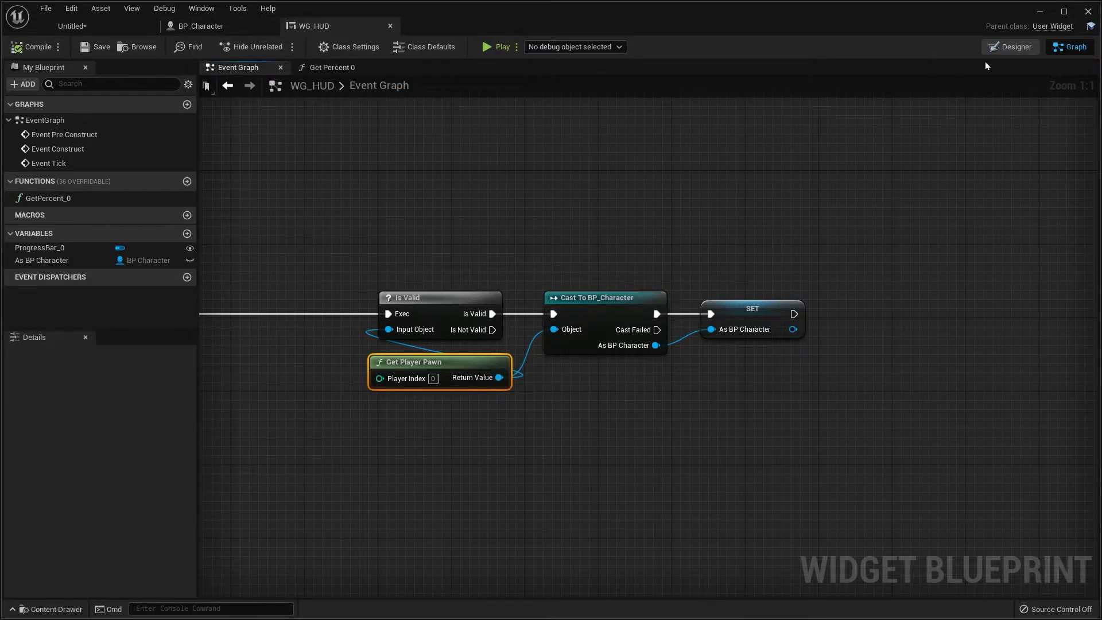
mouse_move(330, 67)
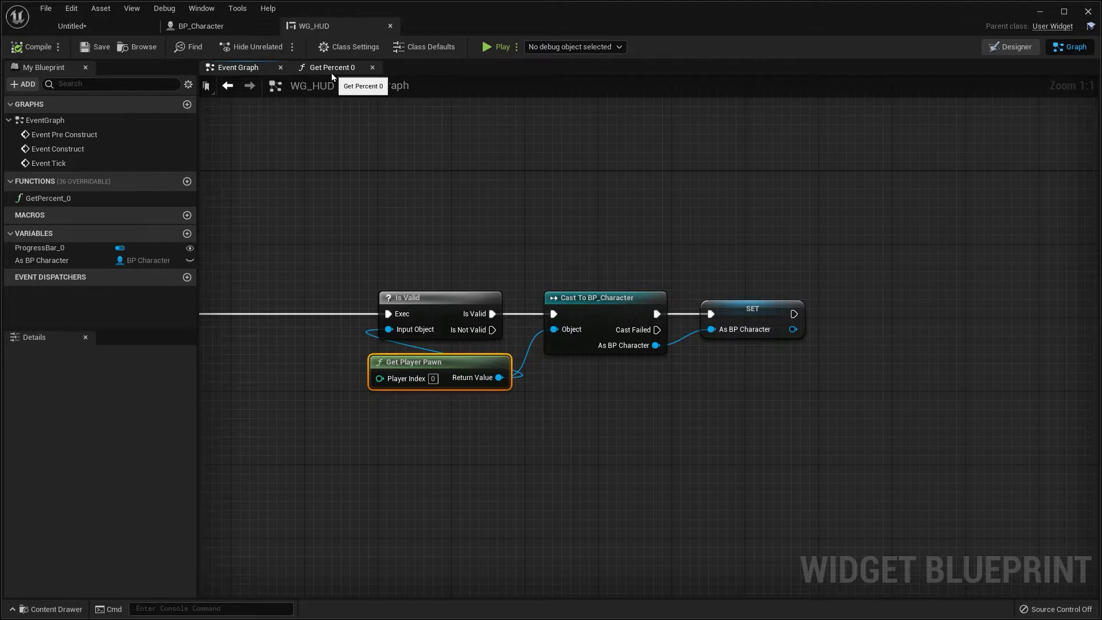
- Rename the Get Percent 0 binding function to GetHealth
left_click(332, 66)
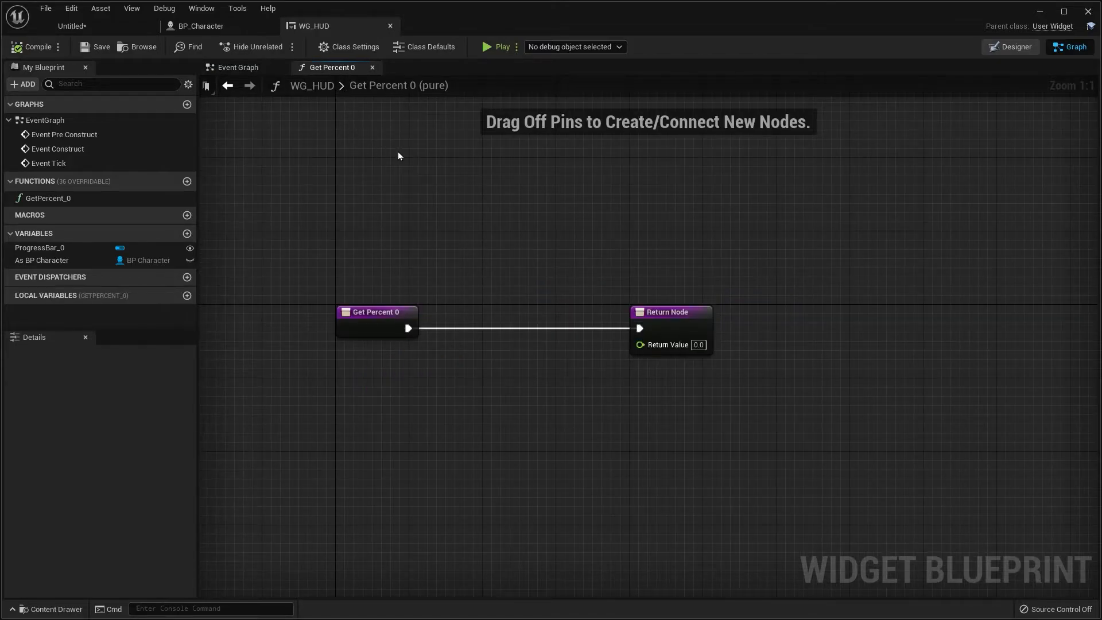
mouse_move(449, 211)
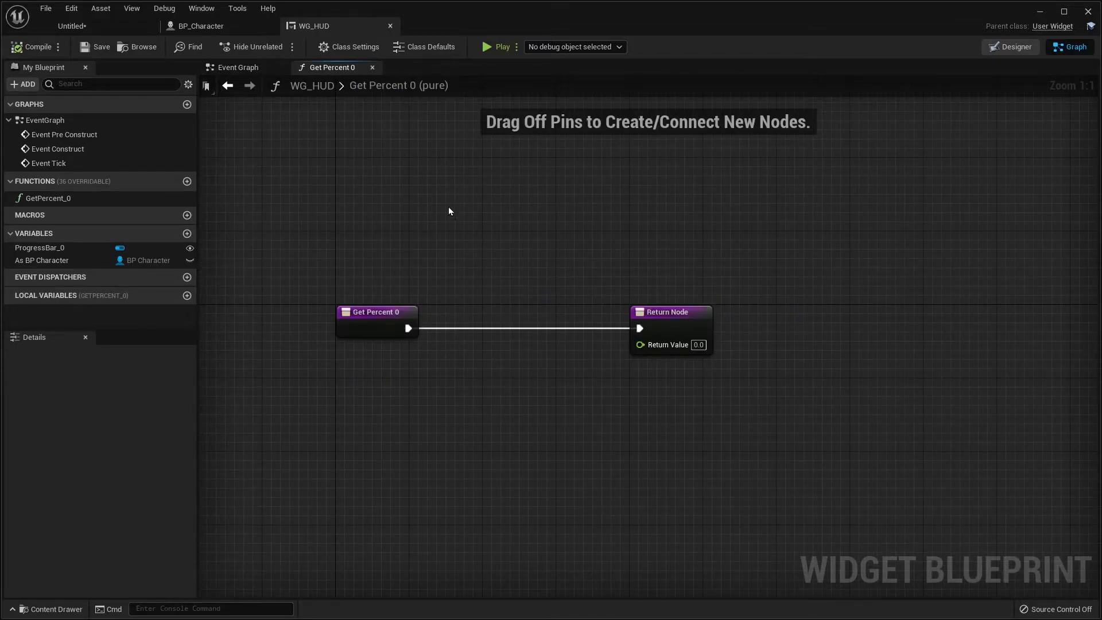
left_click(48, 198)
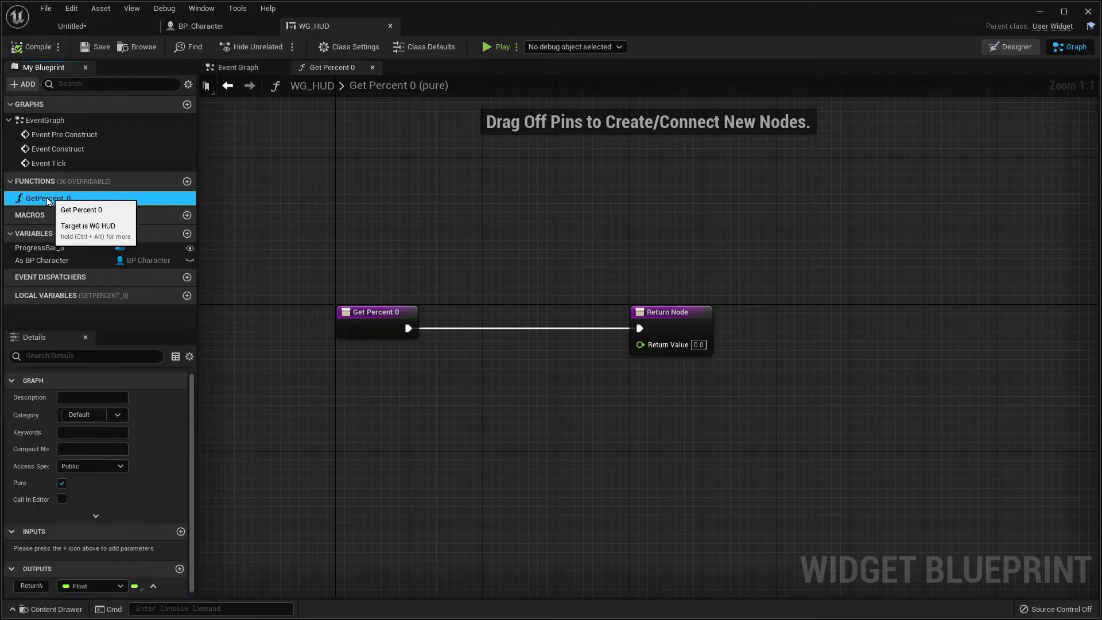
double_click(48, 198)
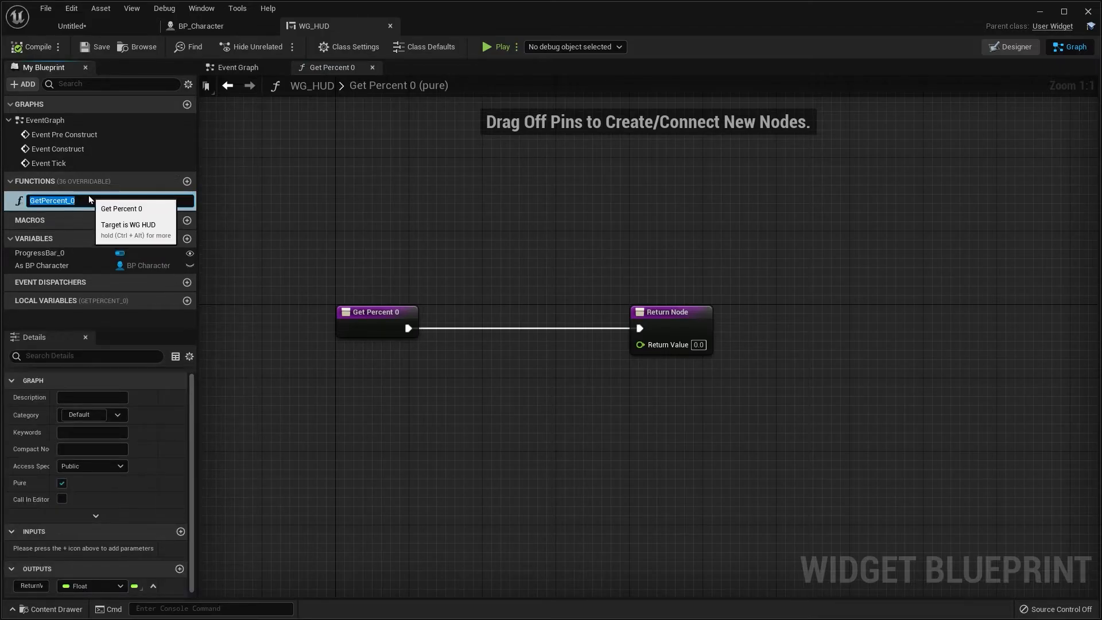
type("GetF")
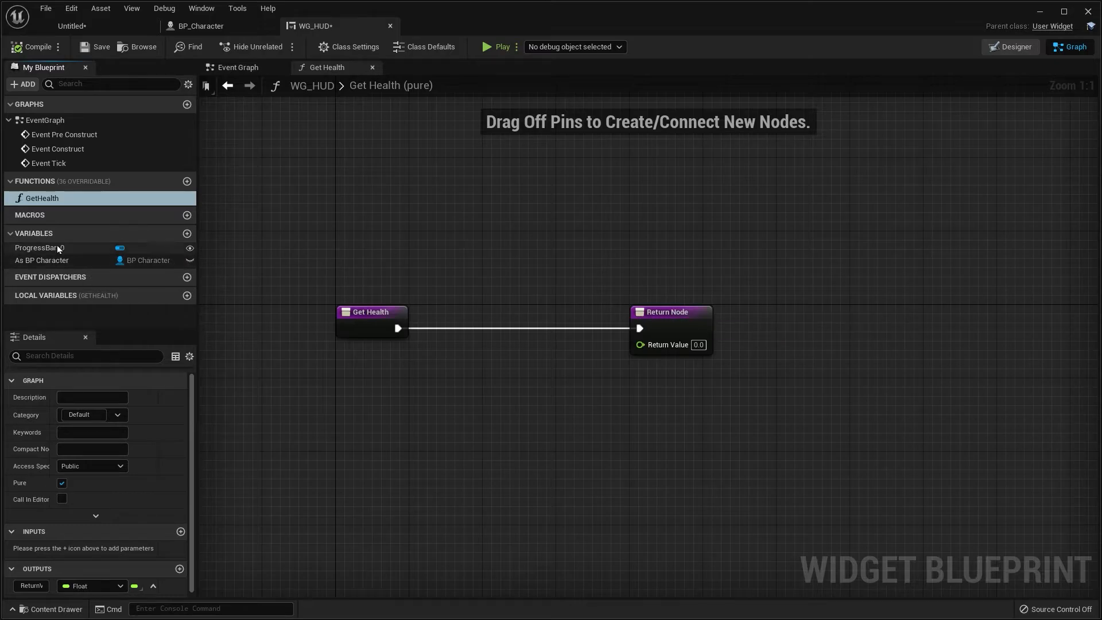
- Add an As BP Character getter and a Get Health node to the function graph
left_click(42, 260)
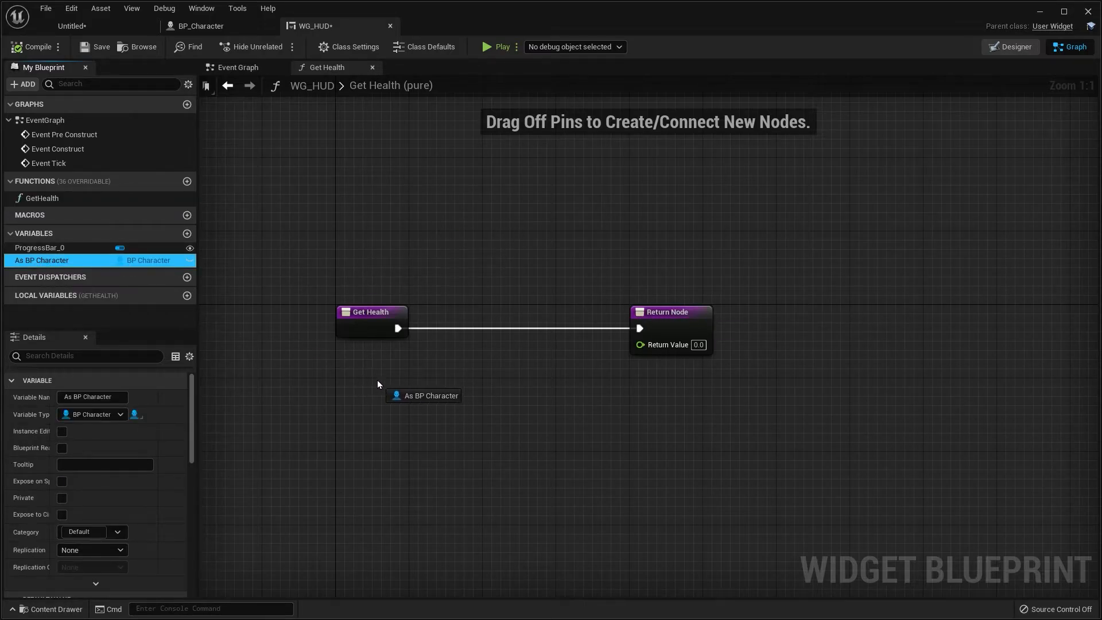
left_click(424, 395)
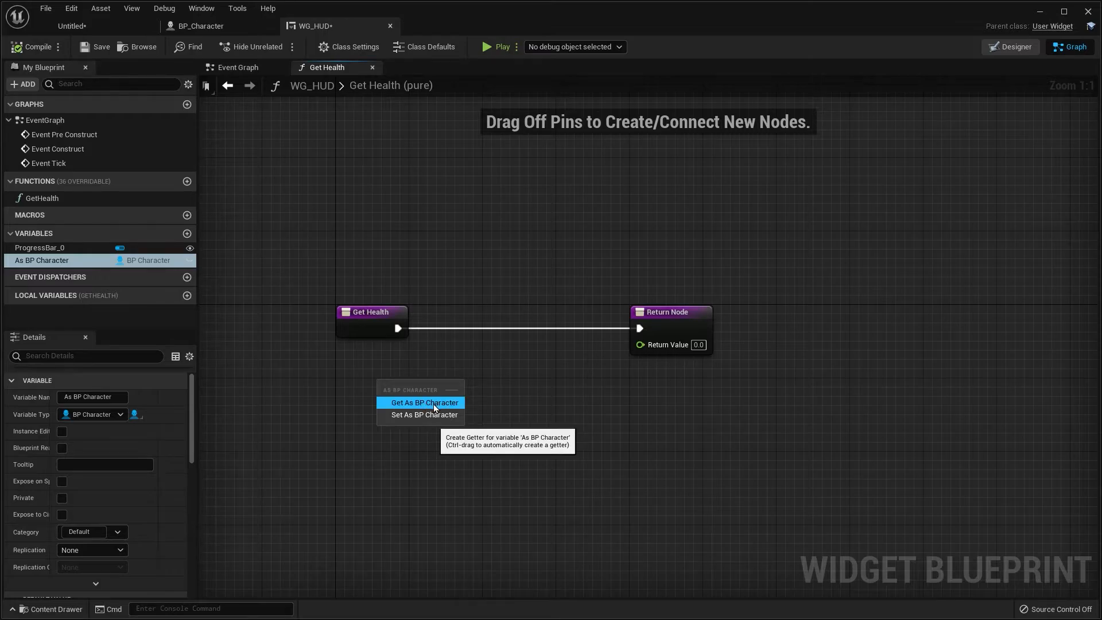
left_click(424, 403)
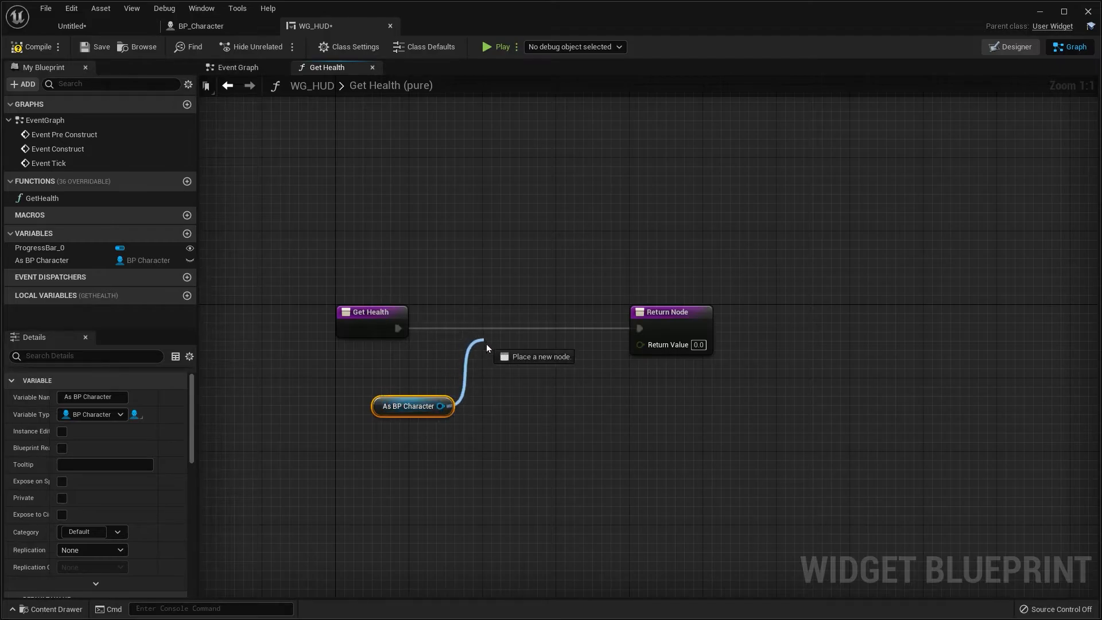
type("hea")
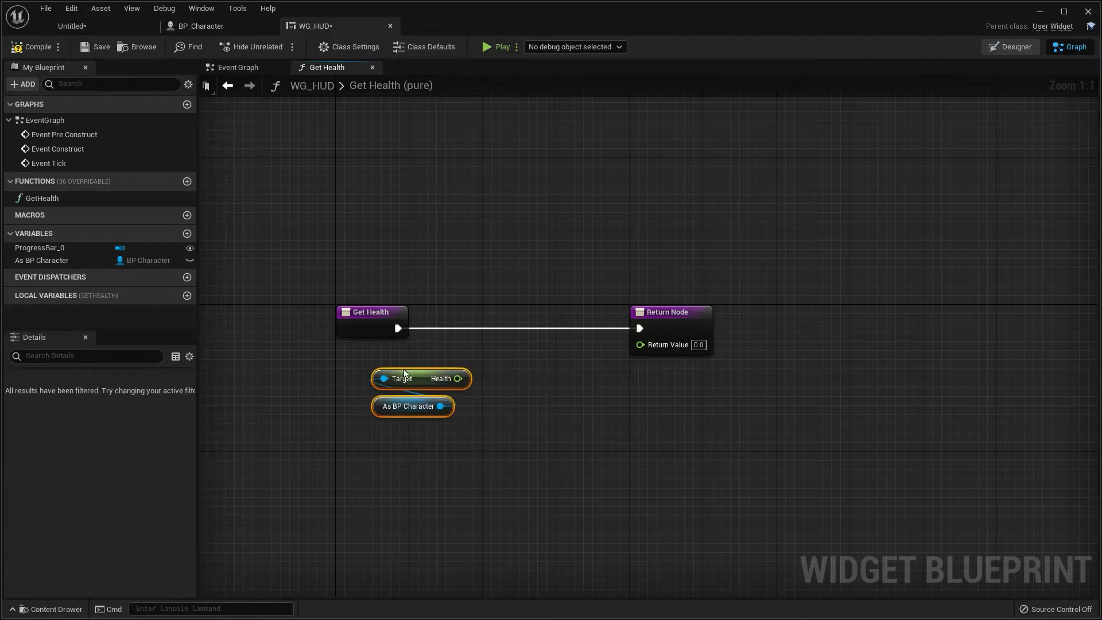
- Feed Health into a new Normalize to Range node in GetHealth
left_click(485, 461)
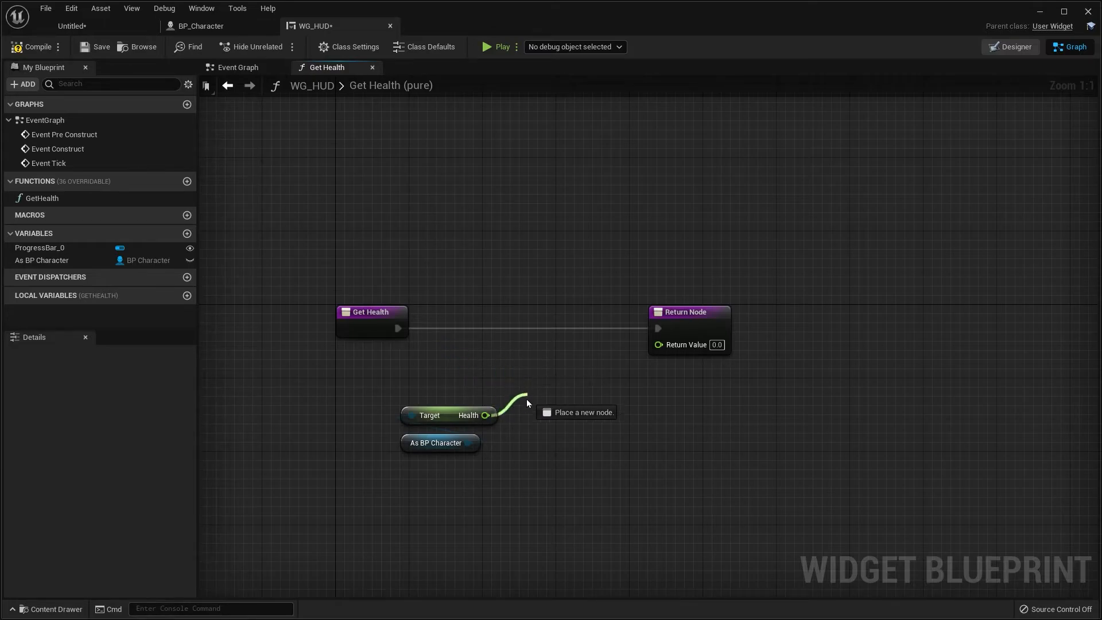
left_click(527, 403)
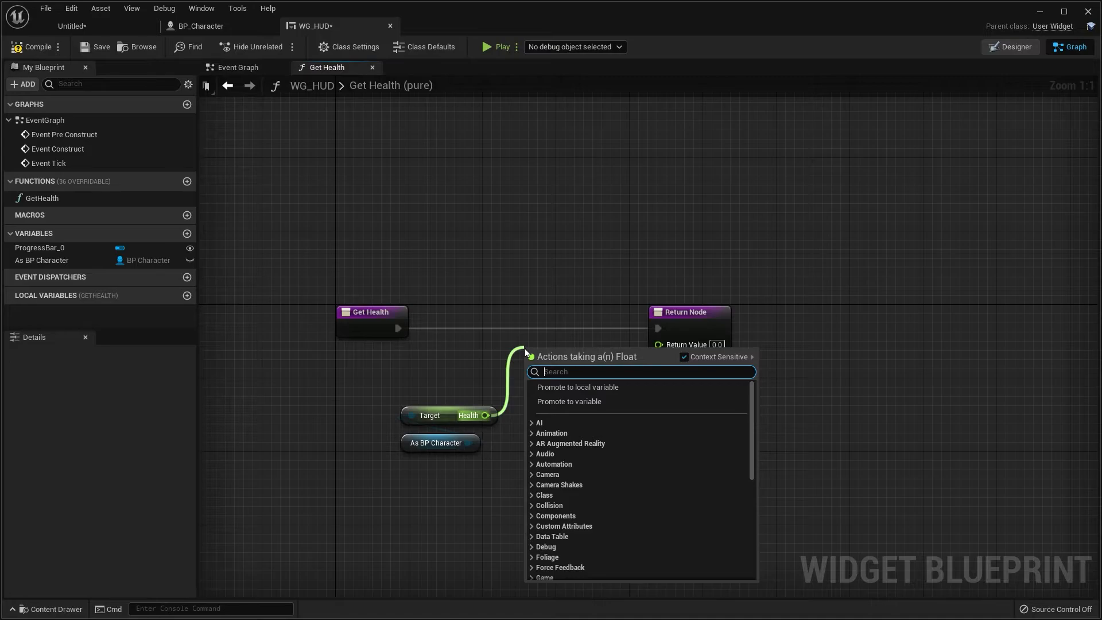
type("norm")
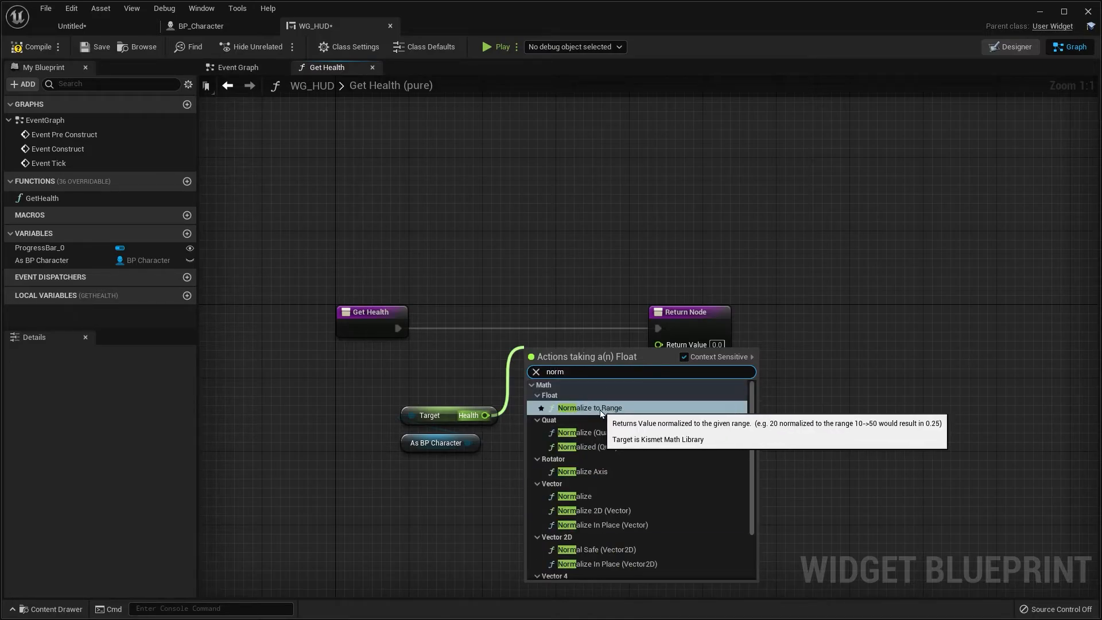
left_click(591, 408)
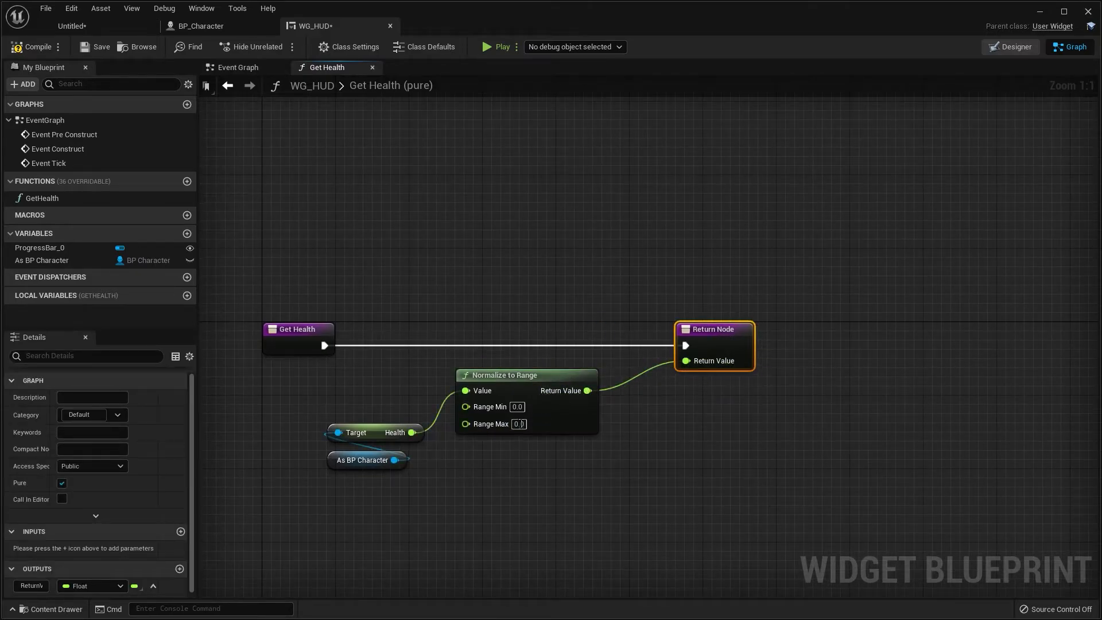
mouse_move(517, 423)
type("200")
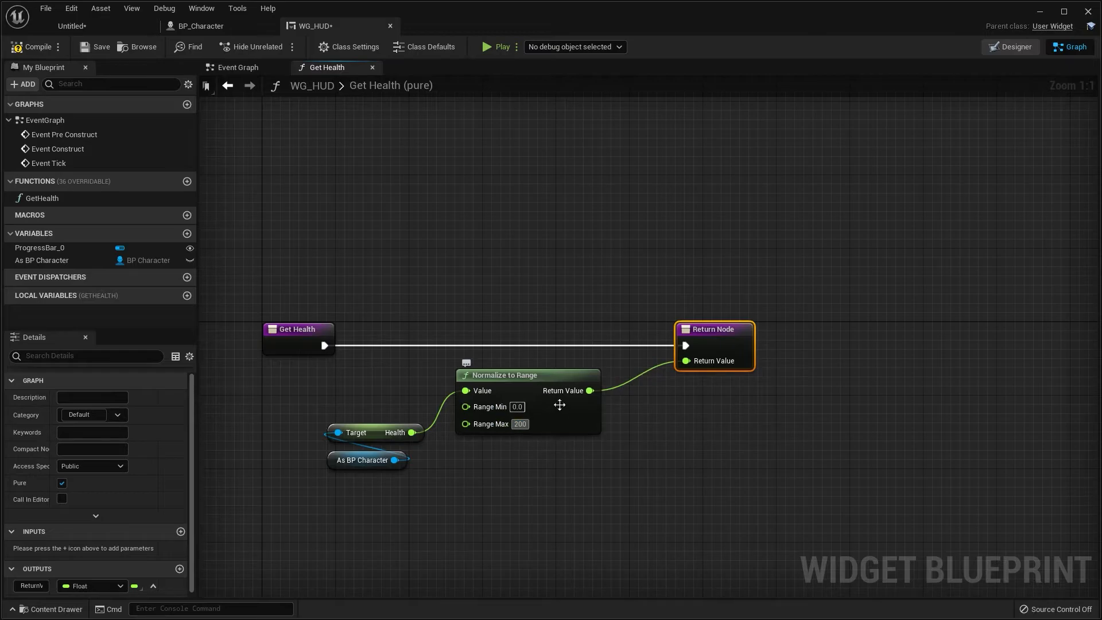
mouse_move(508, 441)
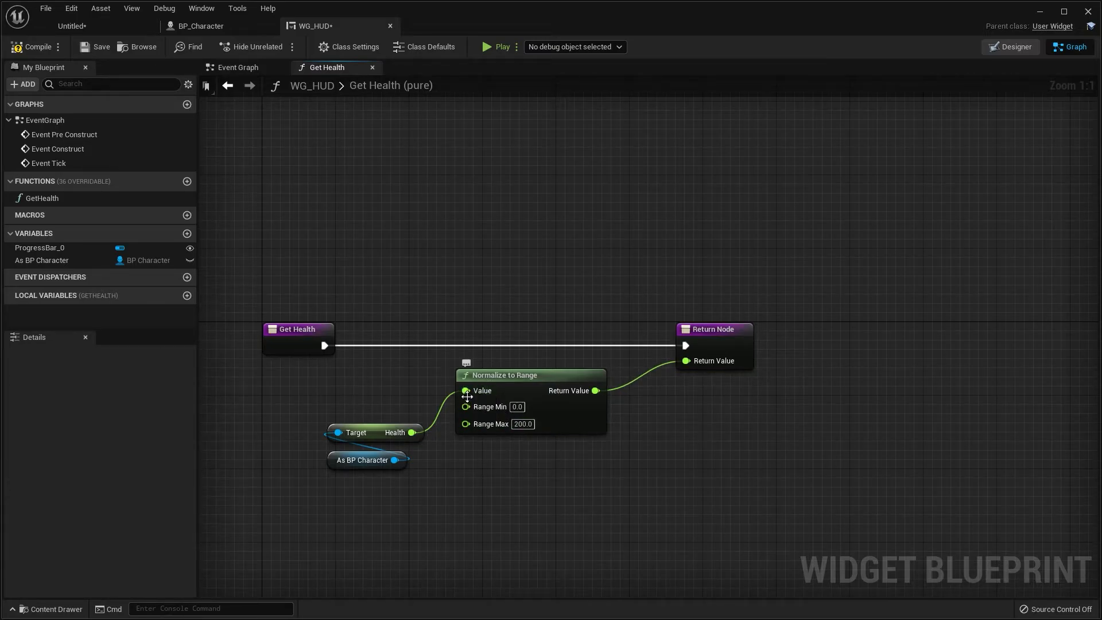
mouse_move(612, 406)
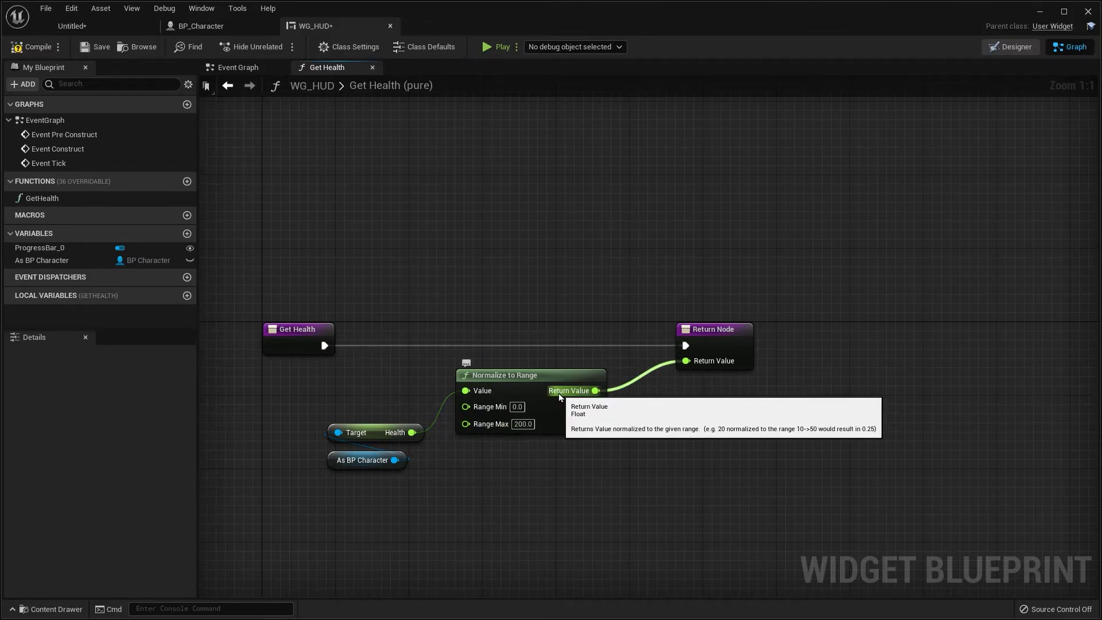
mouse_move(569, 391)
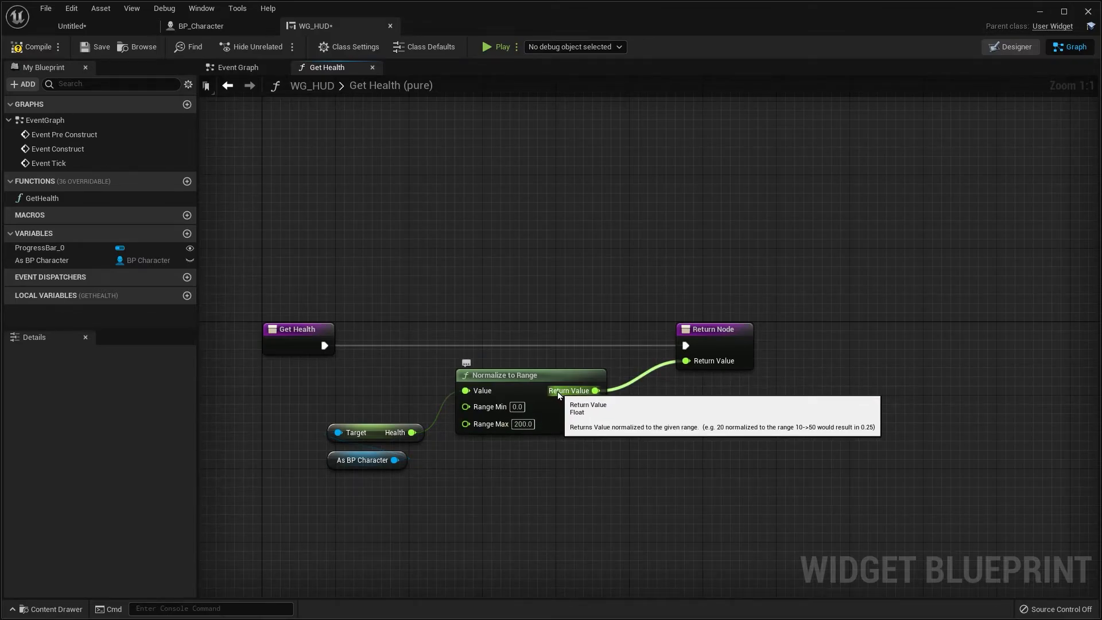
mouse_move(465, 423)
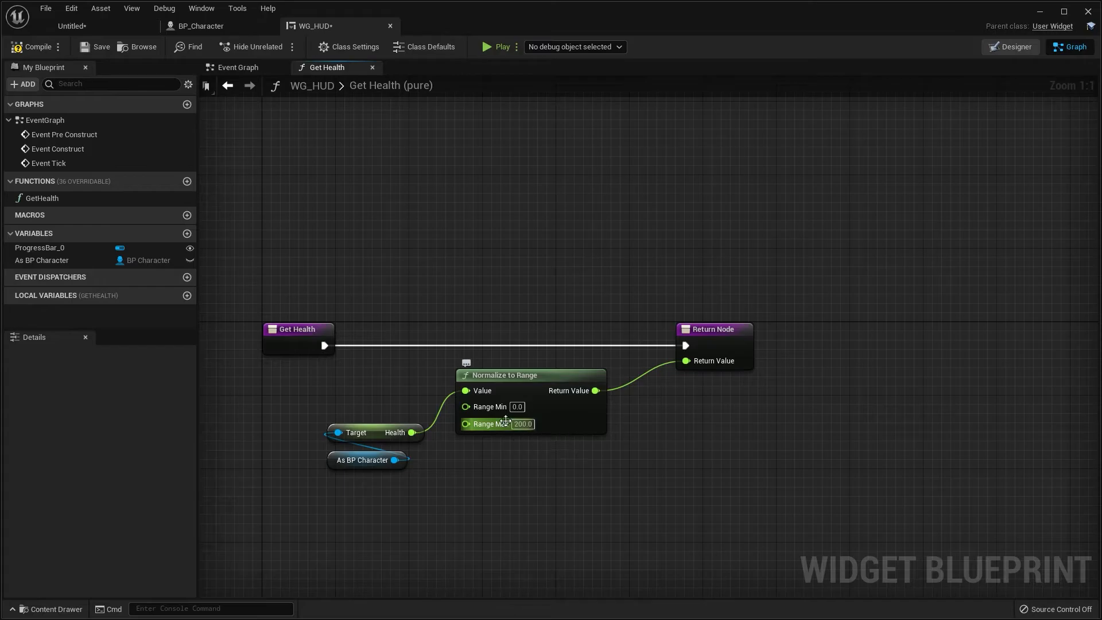
mouse_move(436, 404)
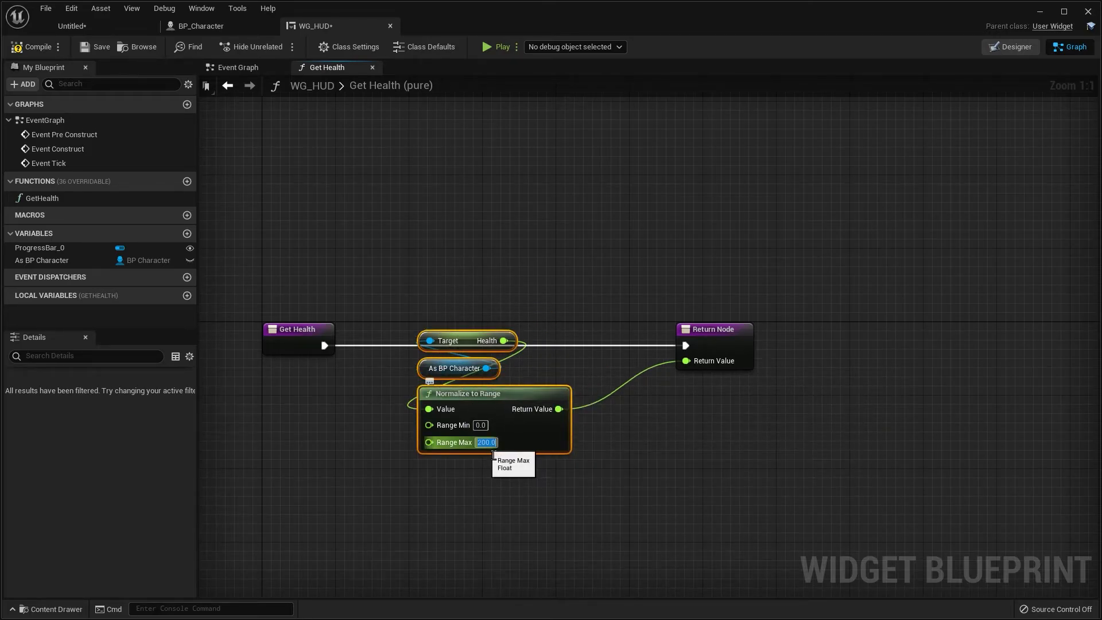
mouse_move(533, 410)
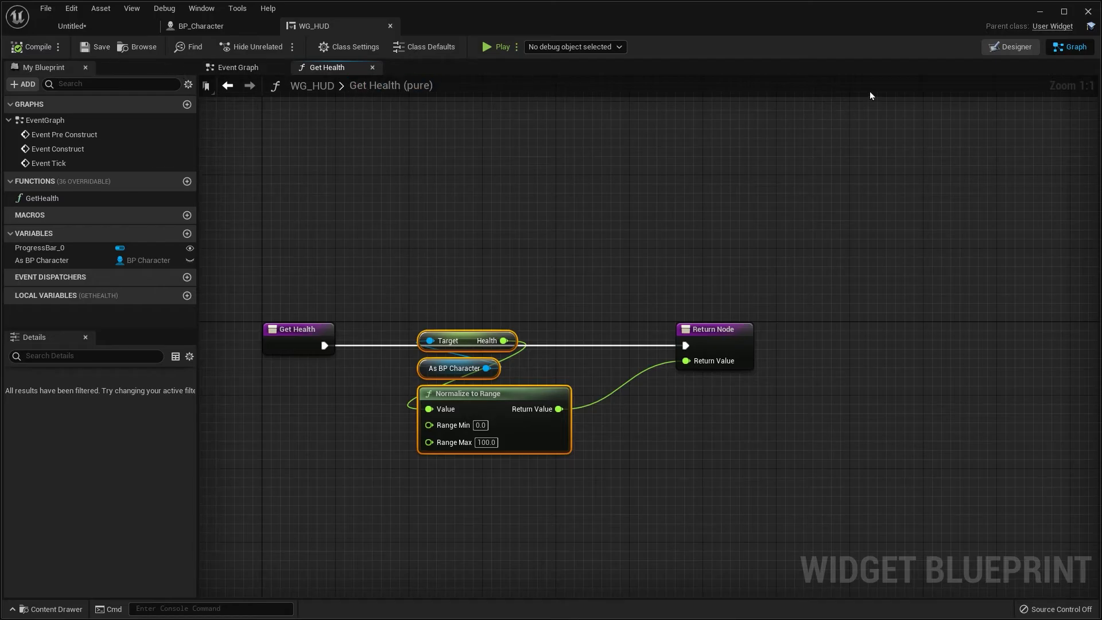
- Check the widget Designer, then play-test the level from BP_Character and stop the preview
left_click(1013, 46)
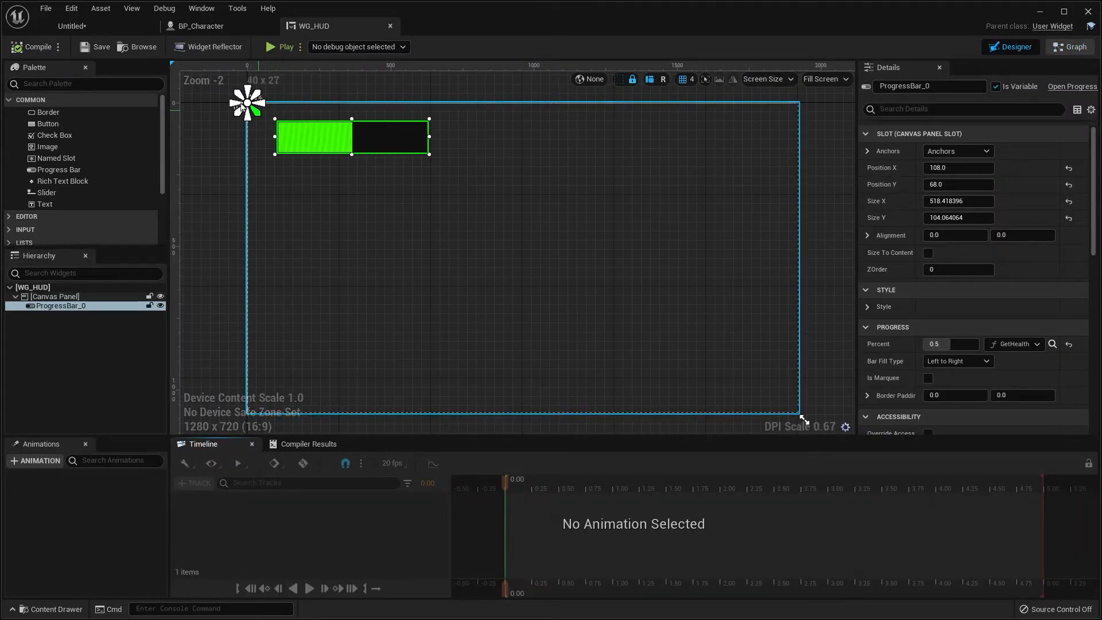
left_click(201, 26)
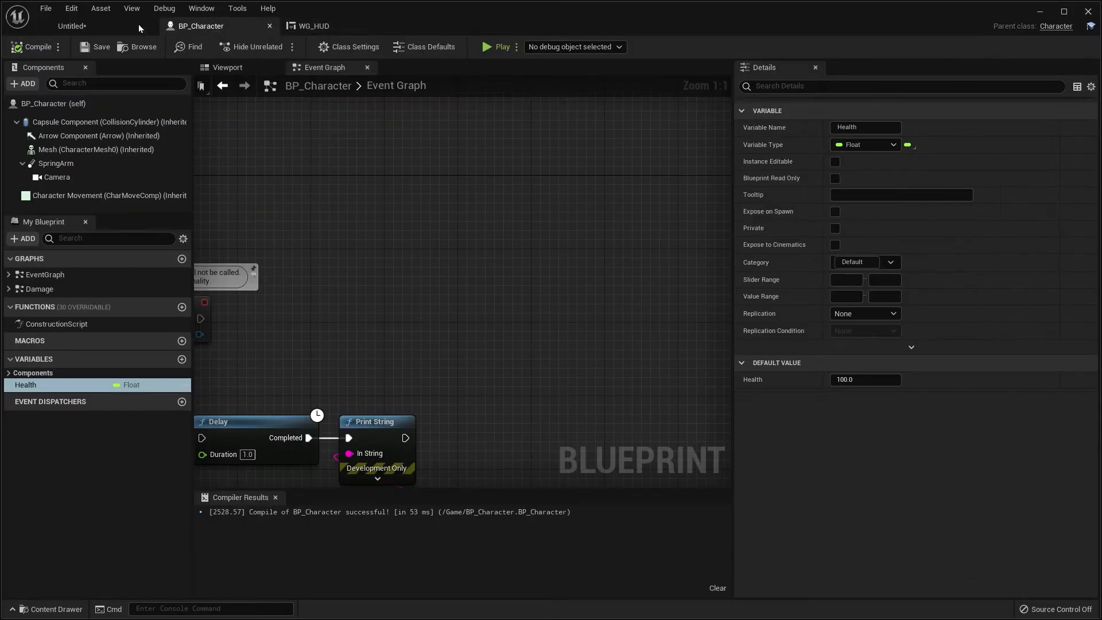
mouse_move(489, 47)
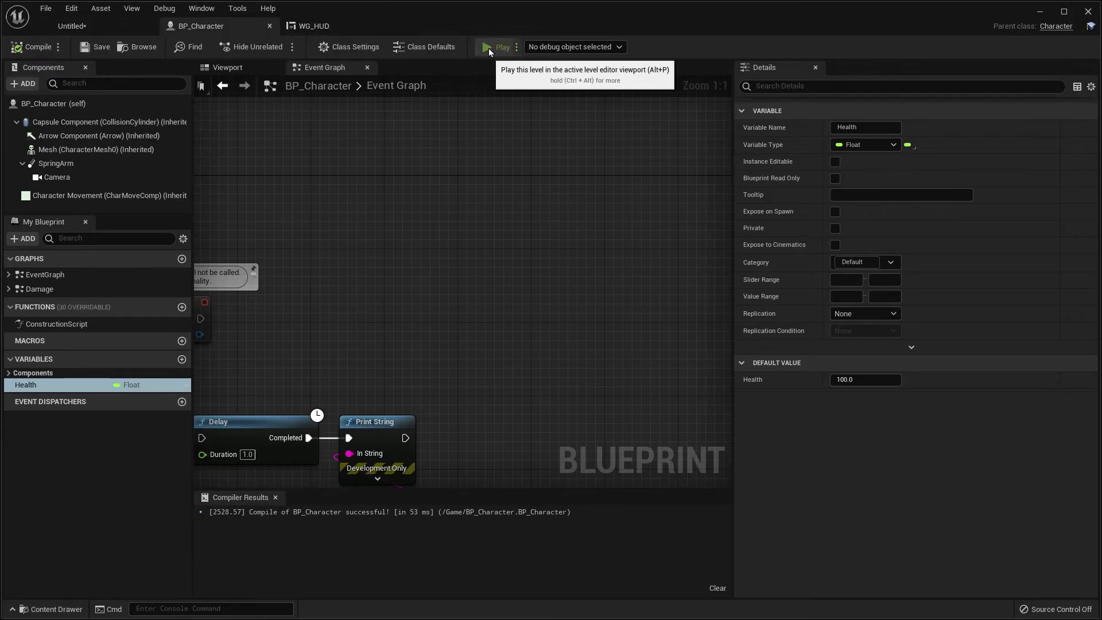
left_click(498, 46)
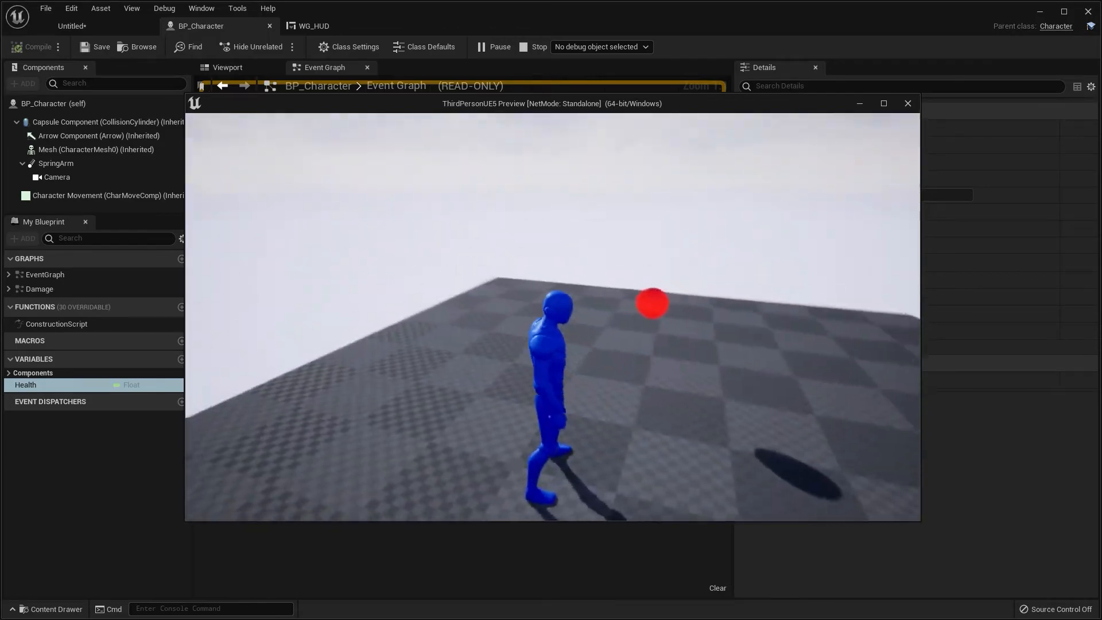
left_click(907, 103)
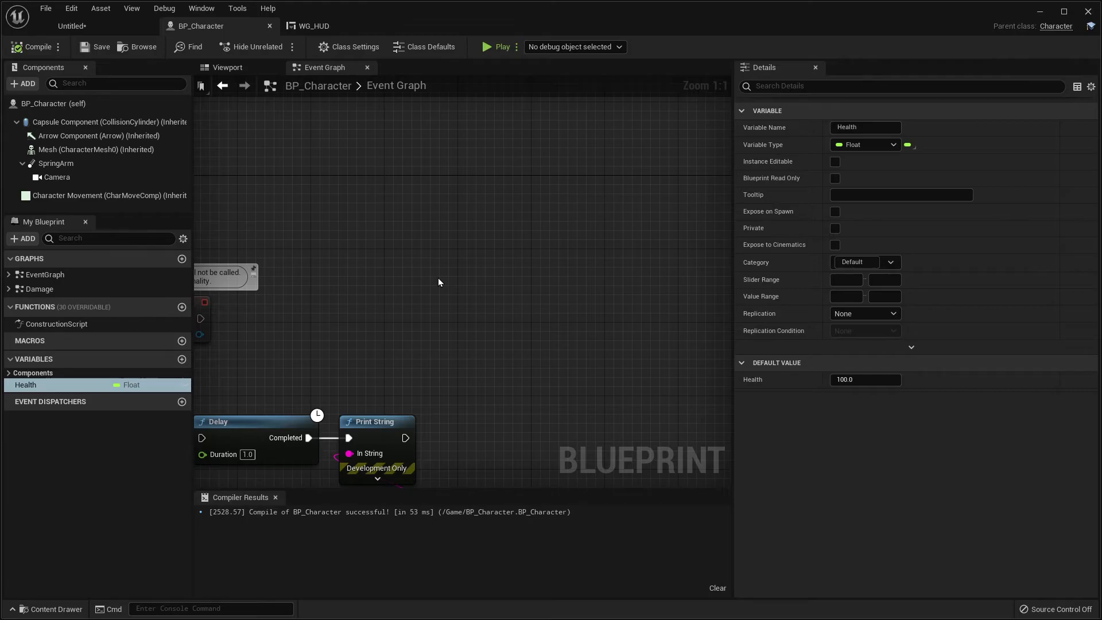
mouse_move(175, 47)
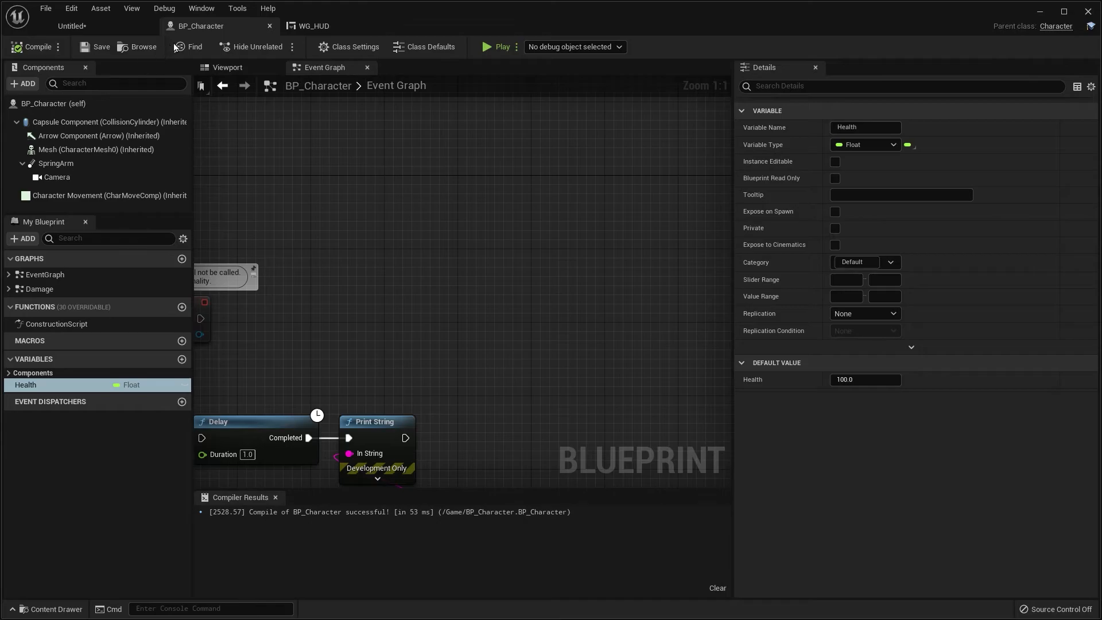
mouse_move(273, 29)
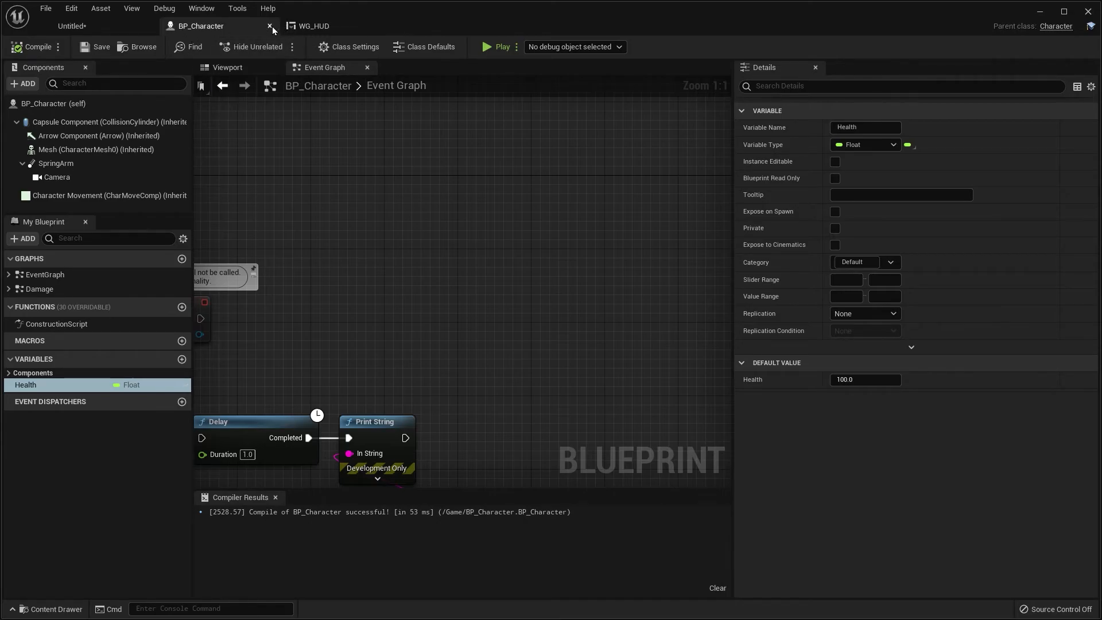
- Reopen BP_Character and add a Create Widget node after Event BeginPlay
left_click(270, 26)
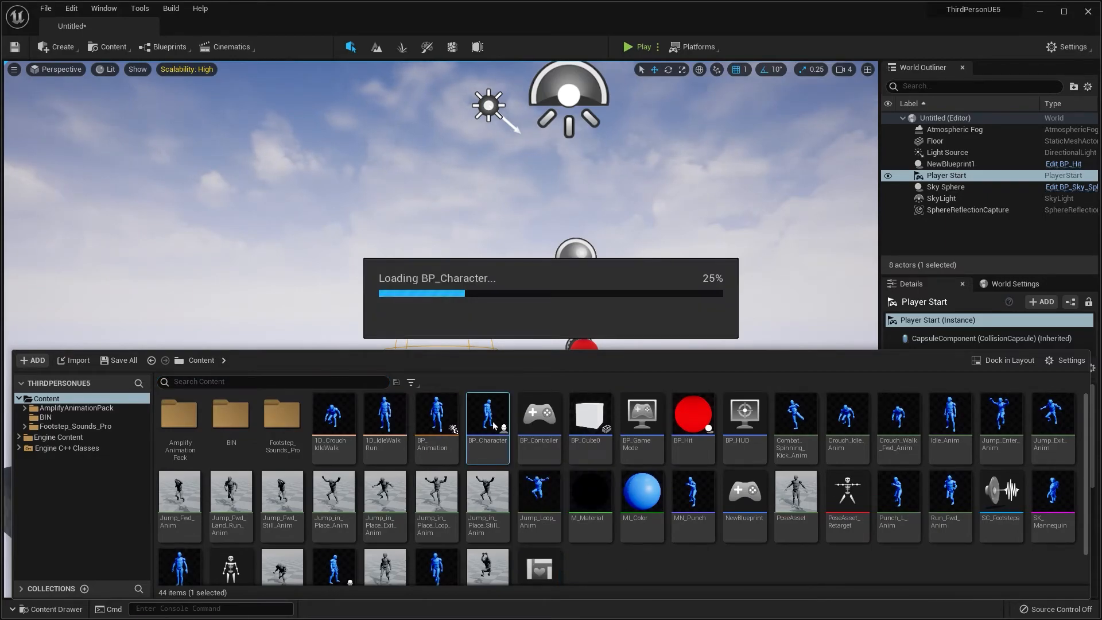
double_click(488, 414)
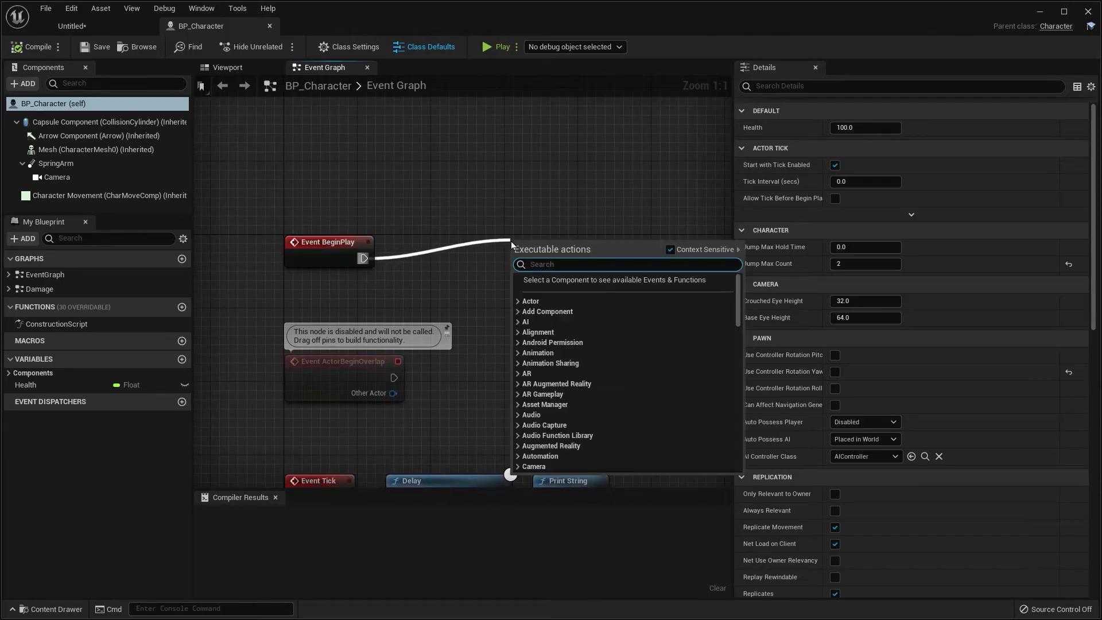
type("create")
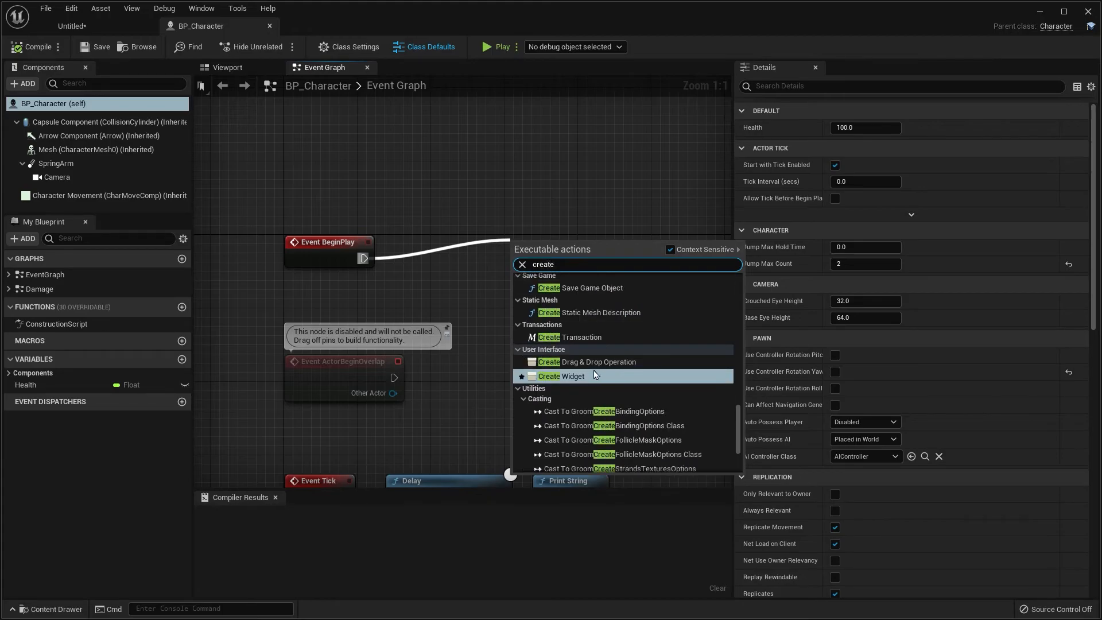
left_click(561, 376)
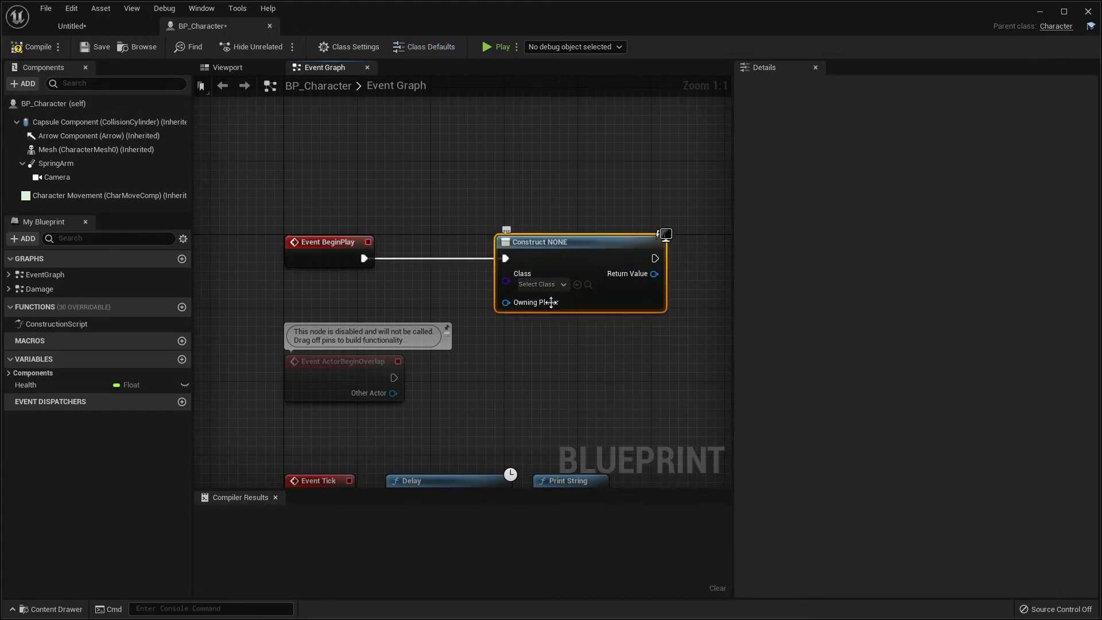
- Set the widget class to WG_HUD, add it to the viewport, and run Play
left_click(542, 285)
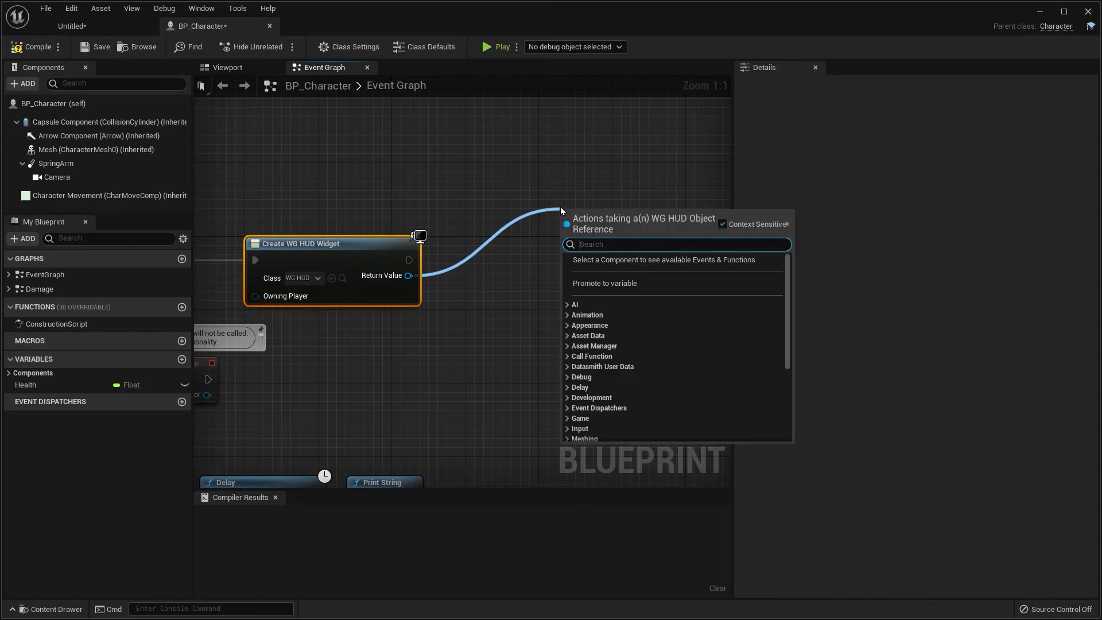
type("add view")
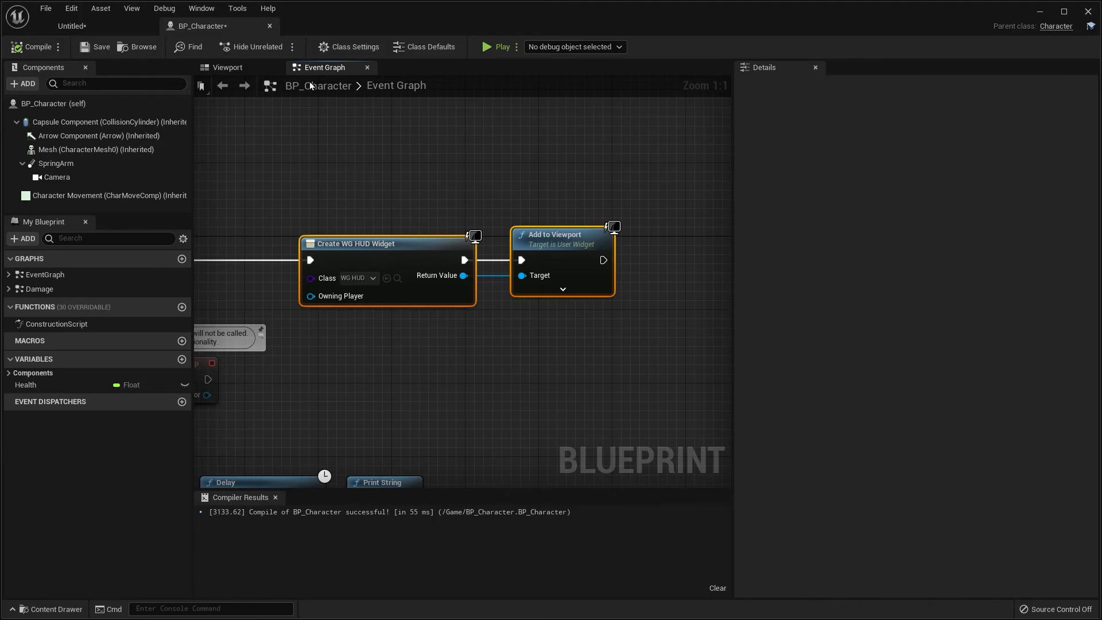
left_click(499, 46)
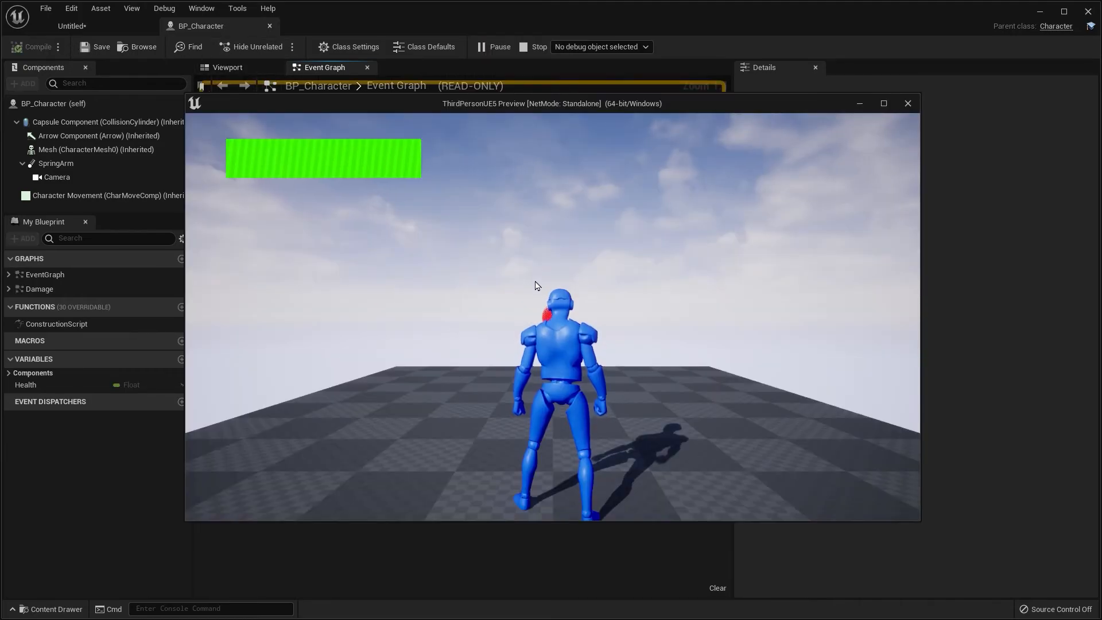